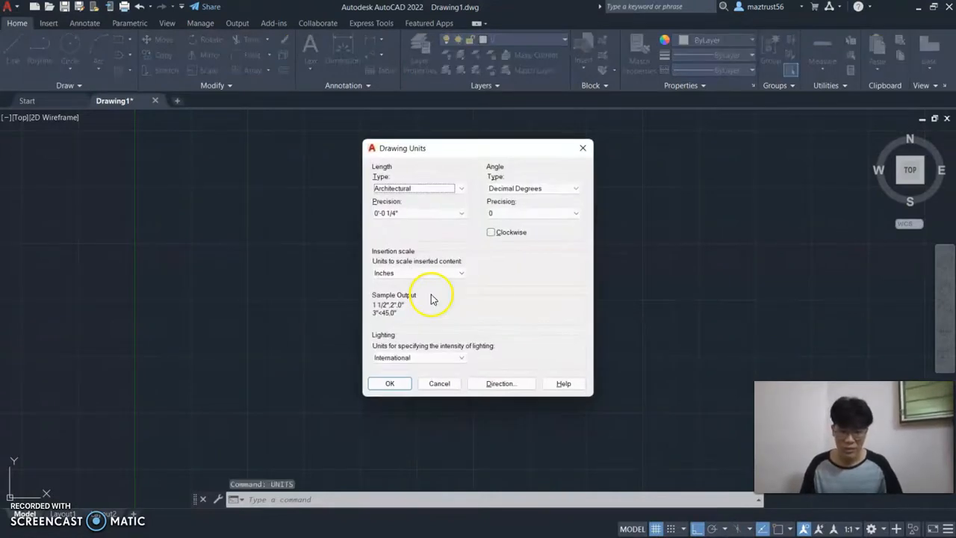
mouse_move(367, 165)
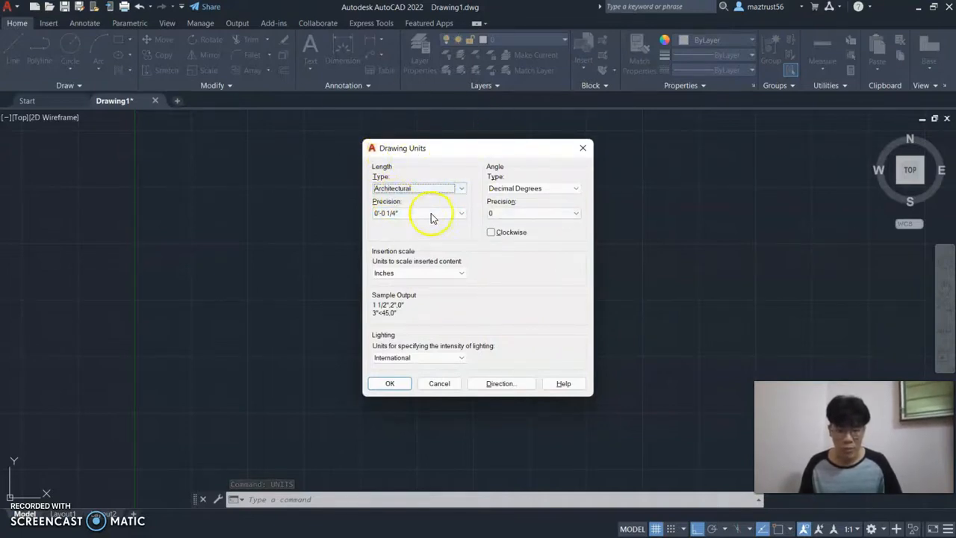
mouse_move(418, 188)
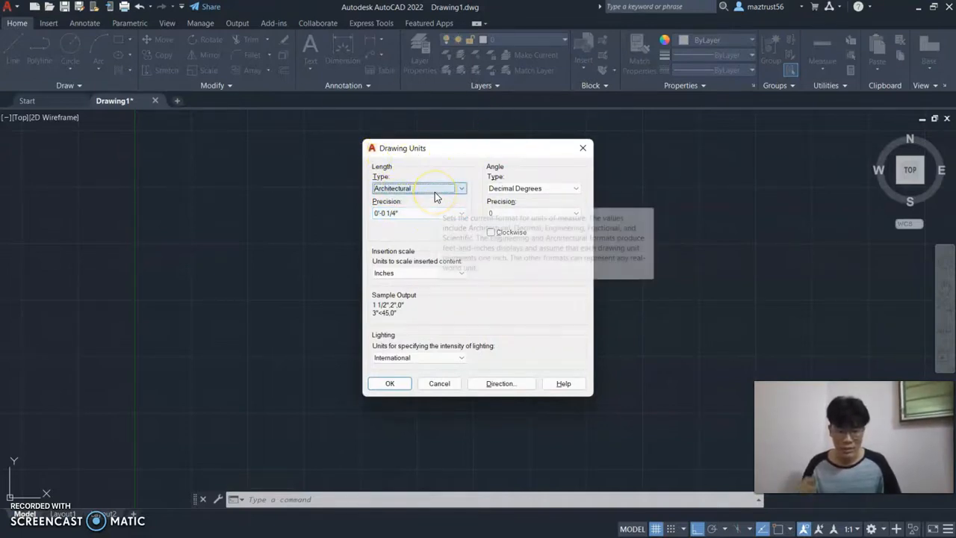
mouse_move(418, 188)
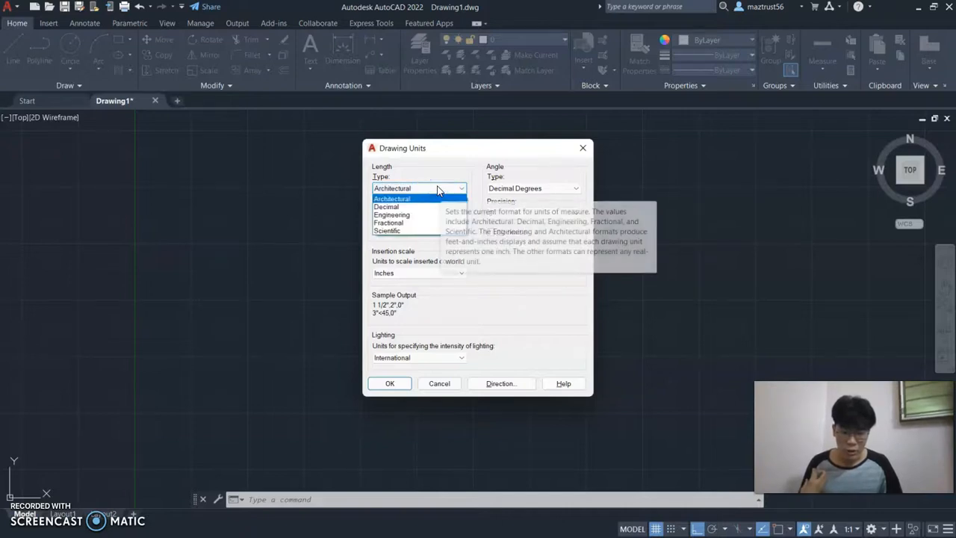
Keep Architectural length units and choose a length precision in the Drawing Units dialog
click(391, 197)
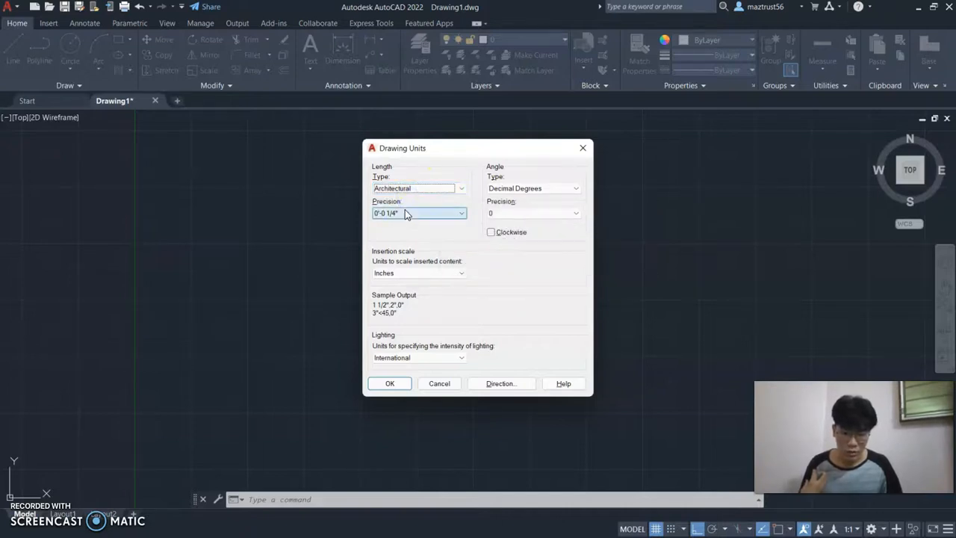
click(461, 212)
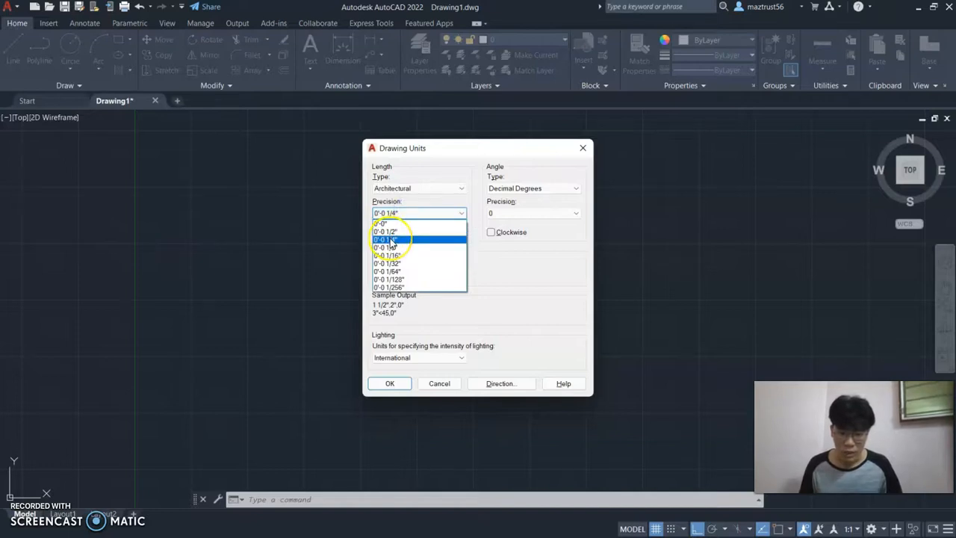
mouse_move(392, 239)
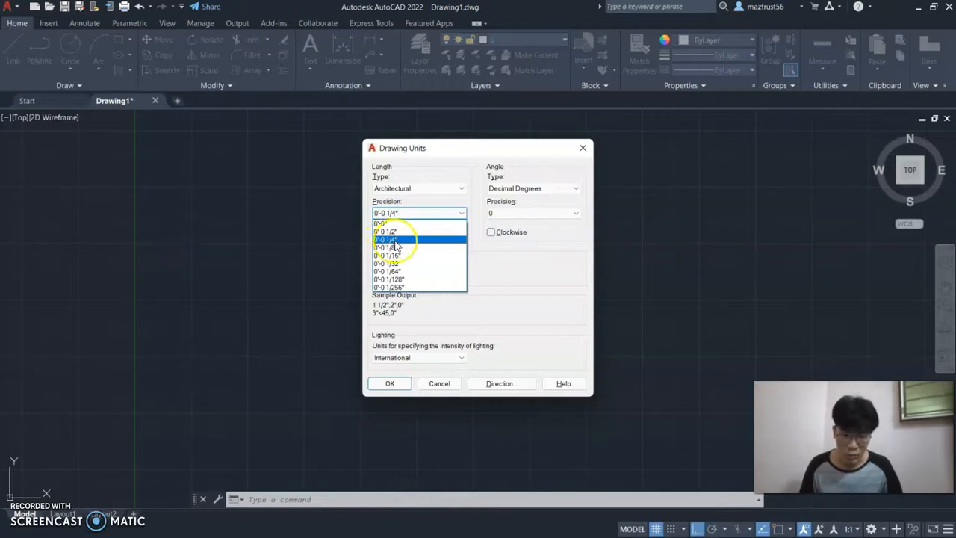
click(385, 239)
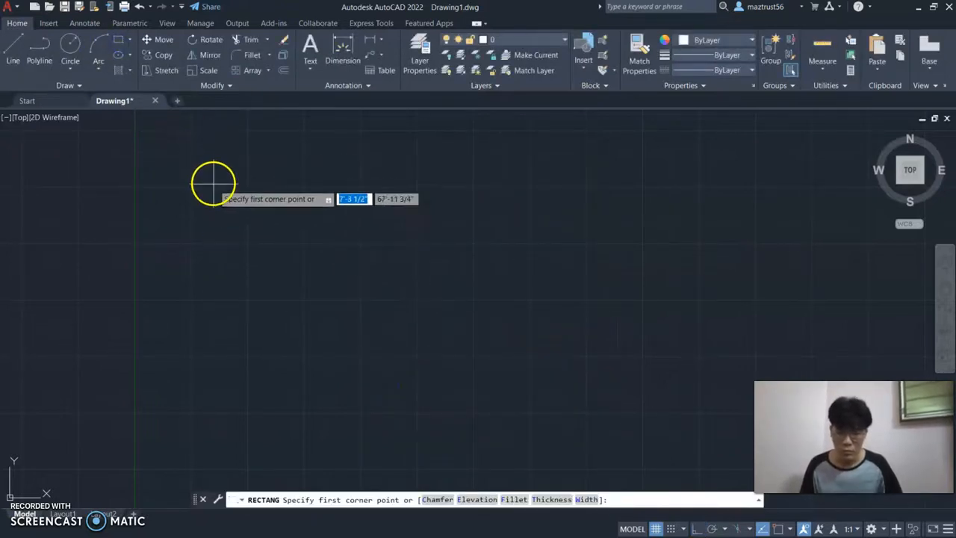
Draw a rectangle from a picked corner with typed dimensions (30 by 20)
click(212, 183)
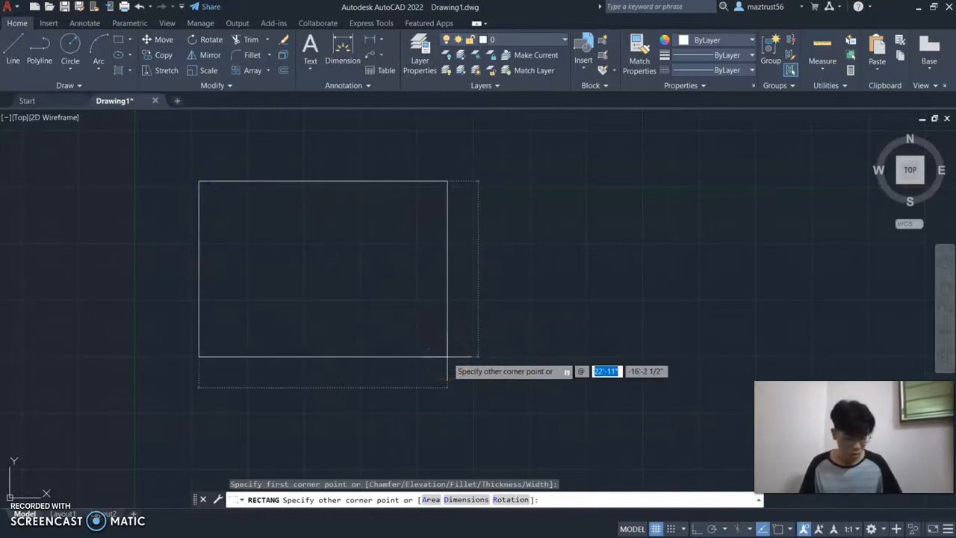
text(30',20)
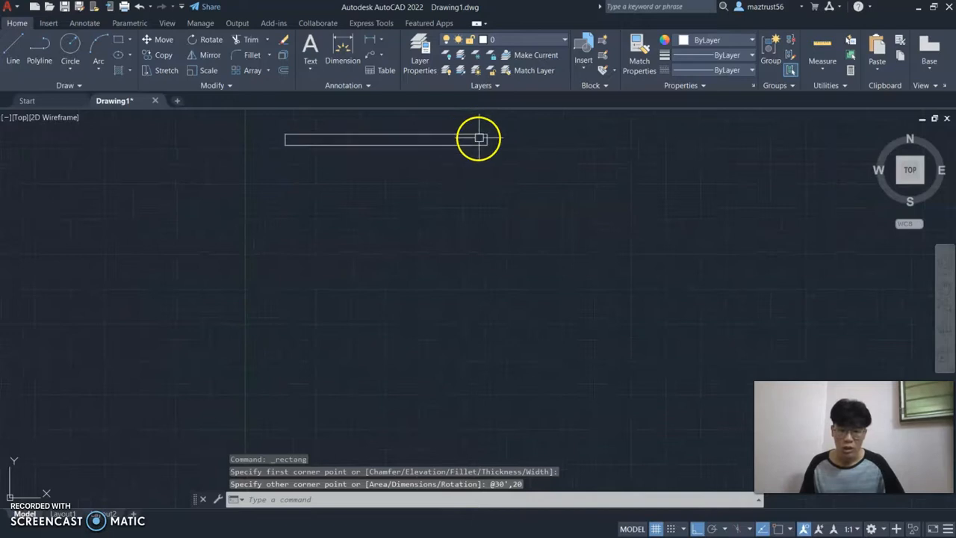
key(Delete)
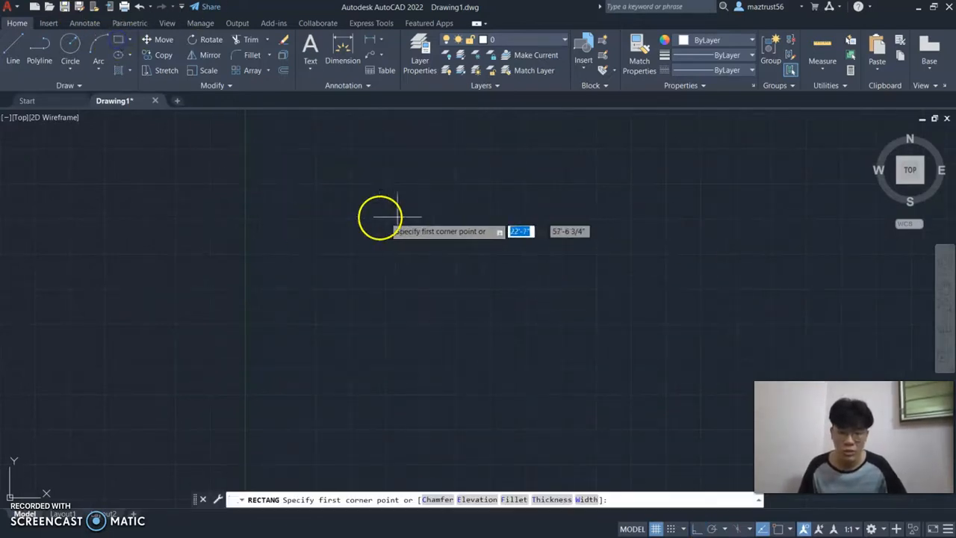
click(382, 217)
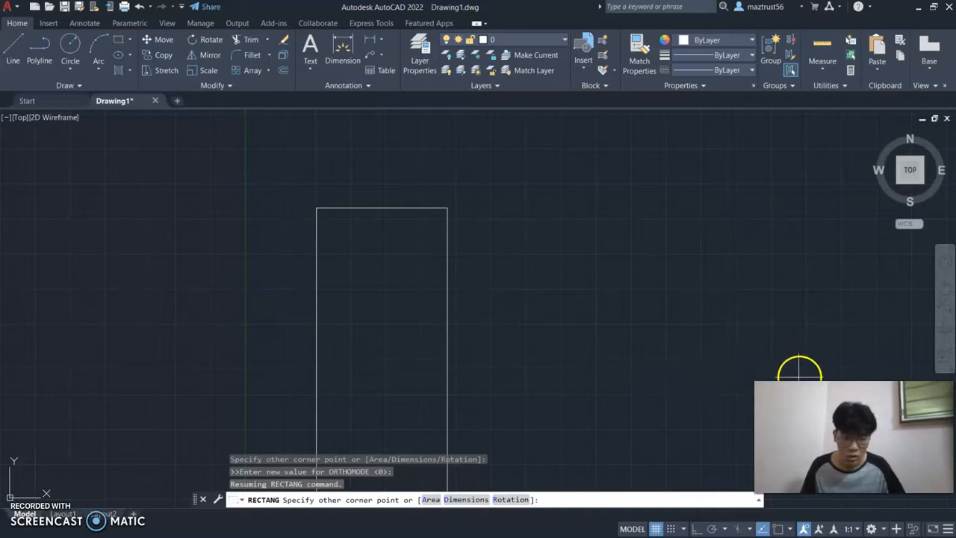
key(Escape)
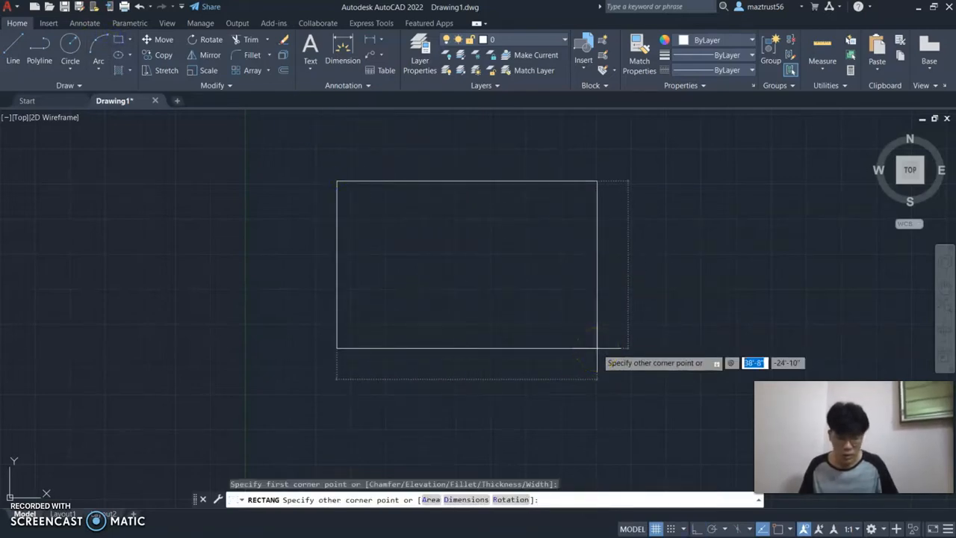
text(30)
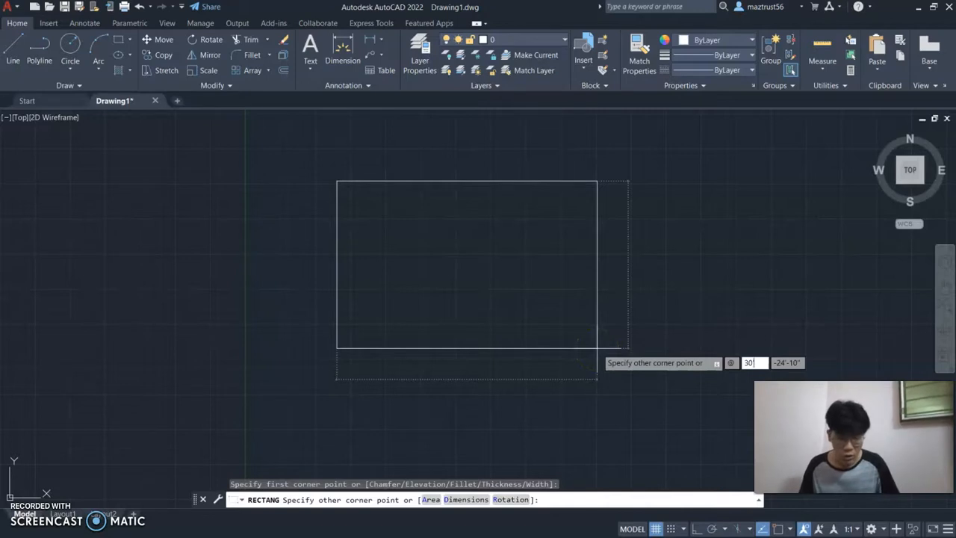
text(2)
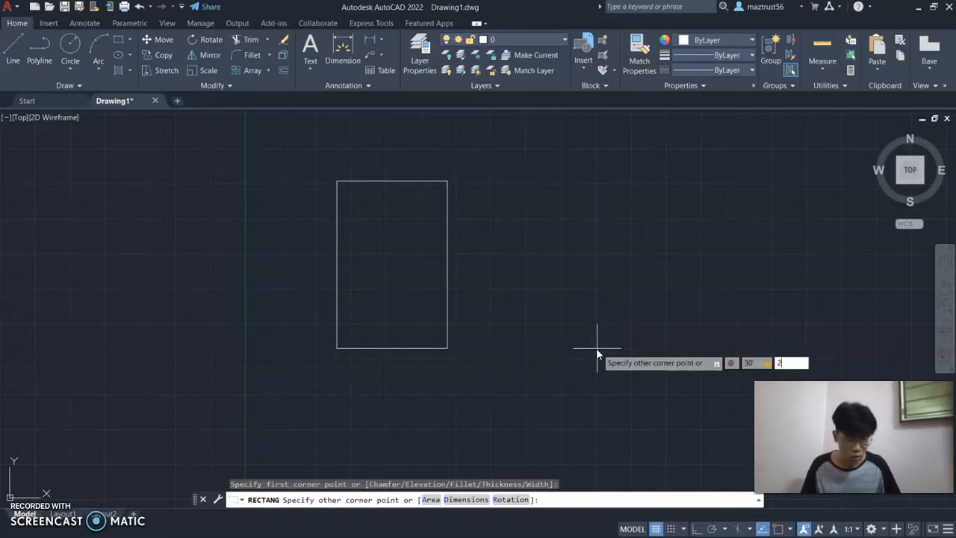
text(0)
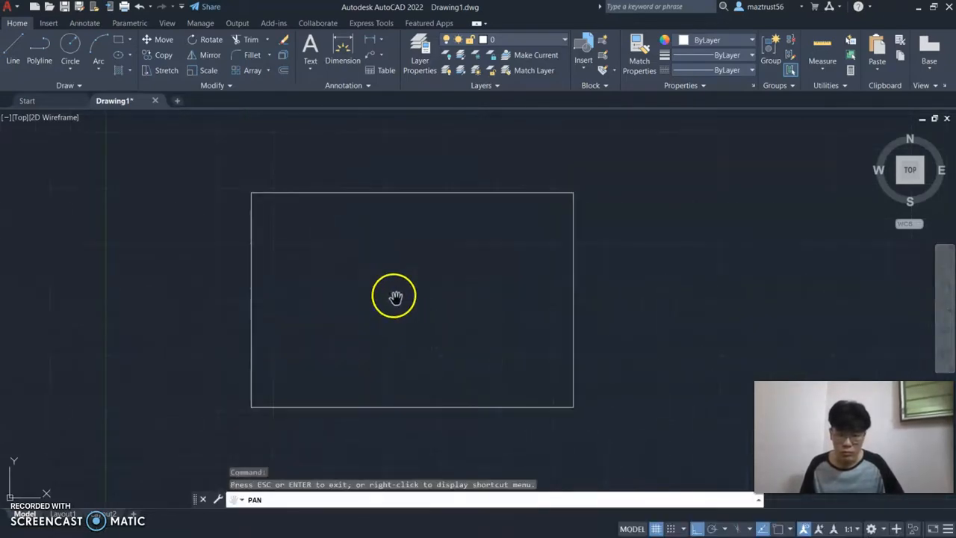
Pan the view so the rectangle sits near the middle of the drawing area
drag(394, 296, 424, 238)
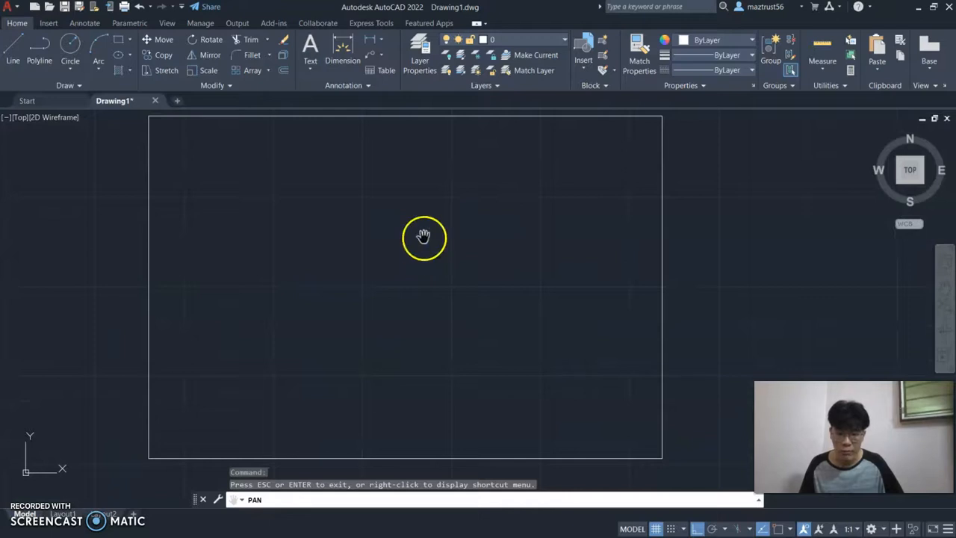
drag(424, 238, 272, 217)
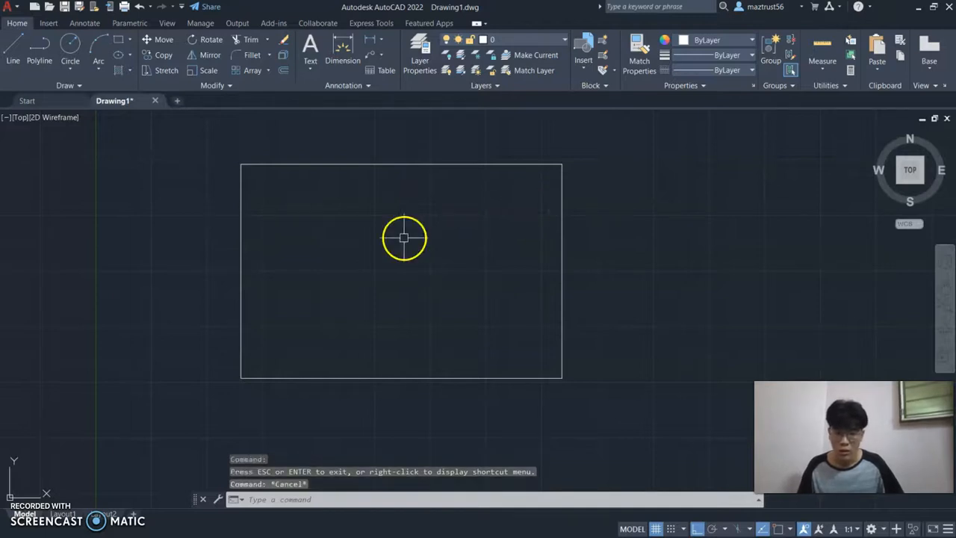
Switch the interface colour theme to Light via the OP options and apply it
text(O)
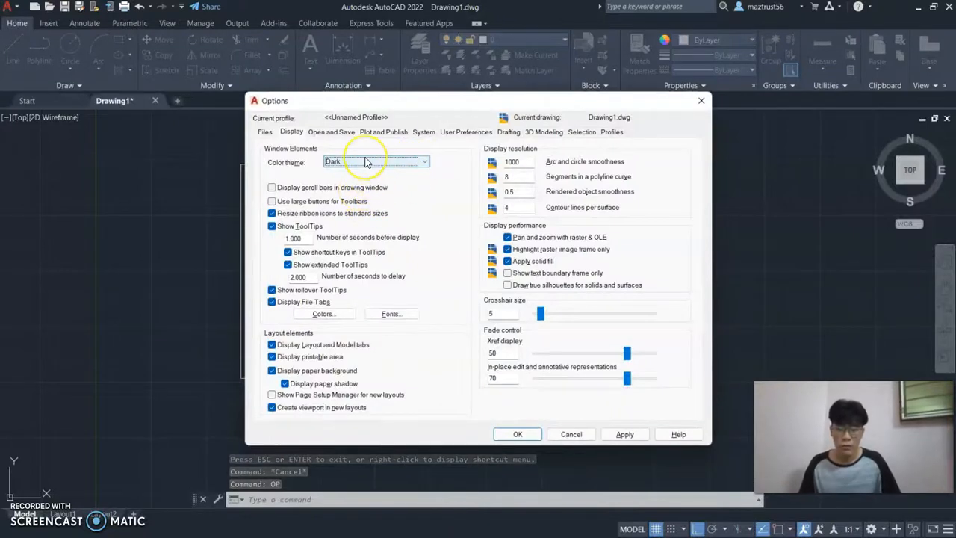
mouse_move(366, 161)
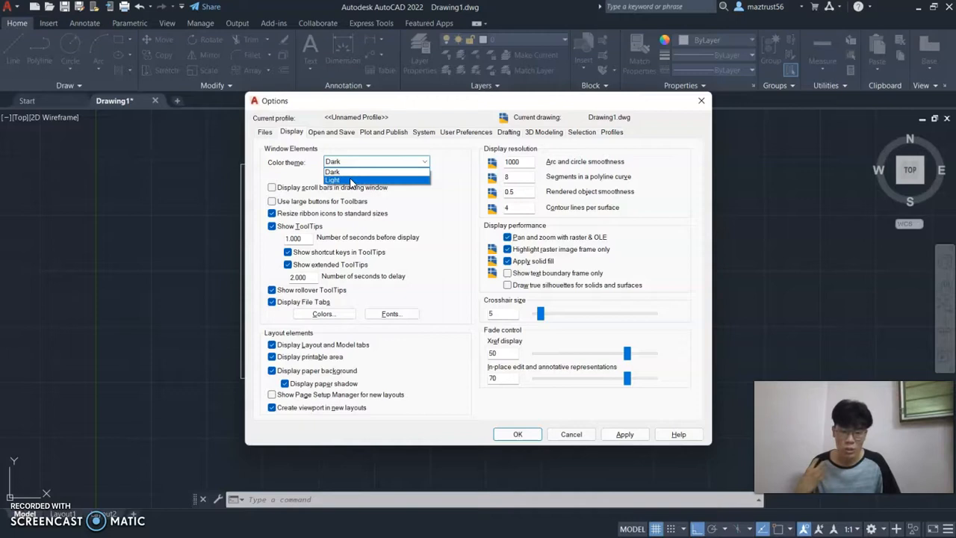
click(331, 181)
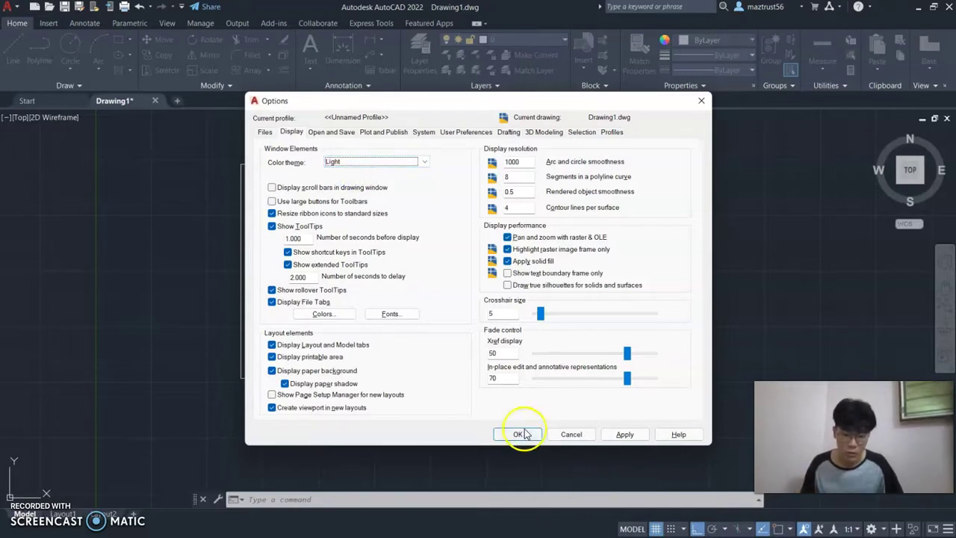
mouse_move(535, 332)
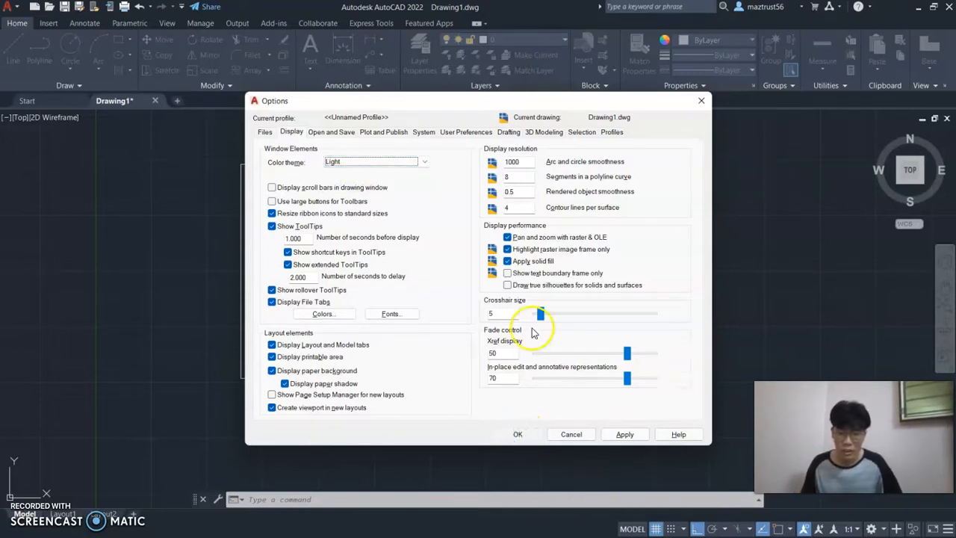
click(517, 434)
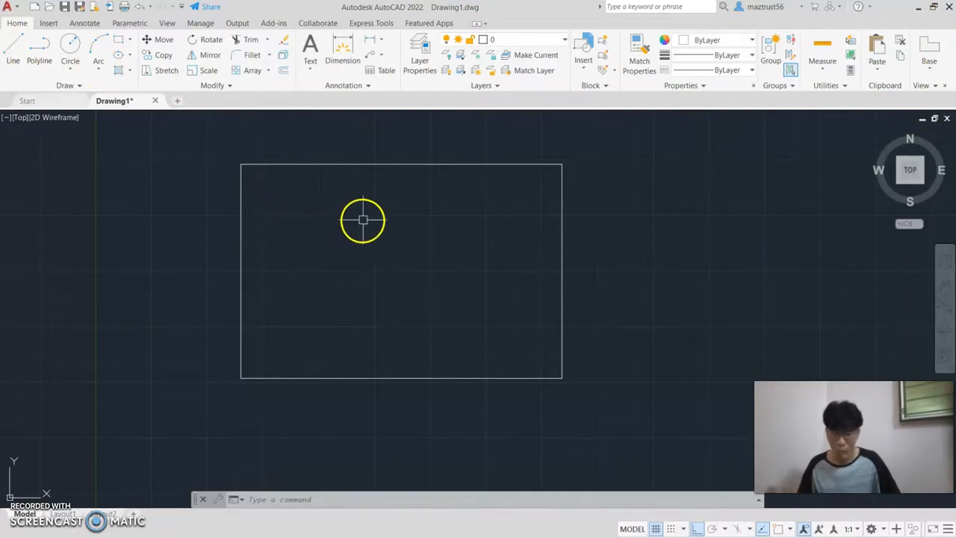
Reopen Options and set the colour theme back to Dark
text(op)
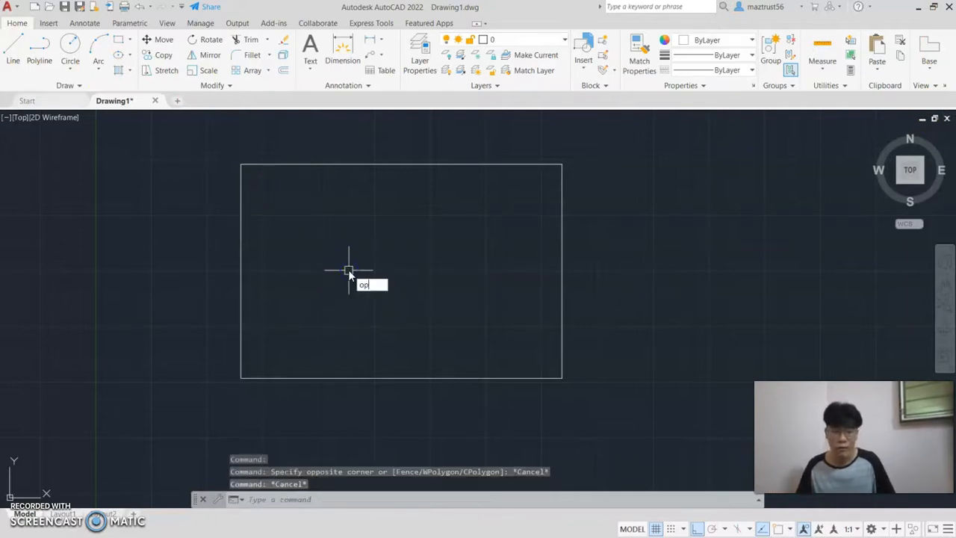
text(p)
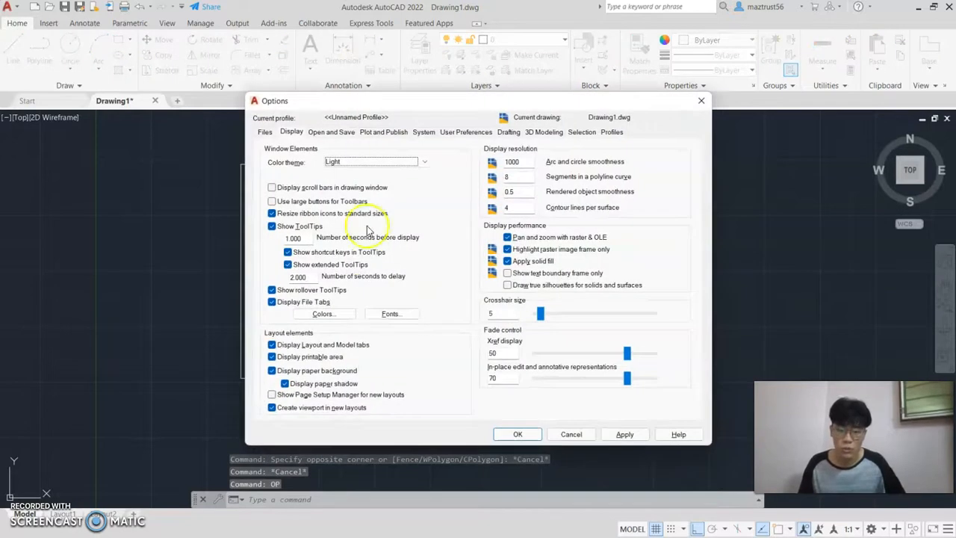
click(371, 162)
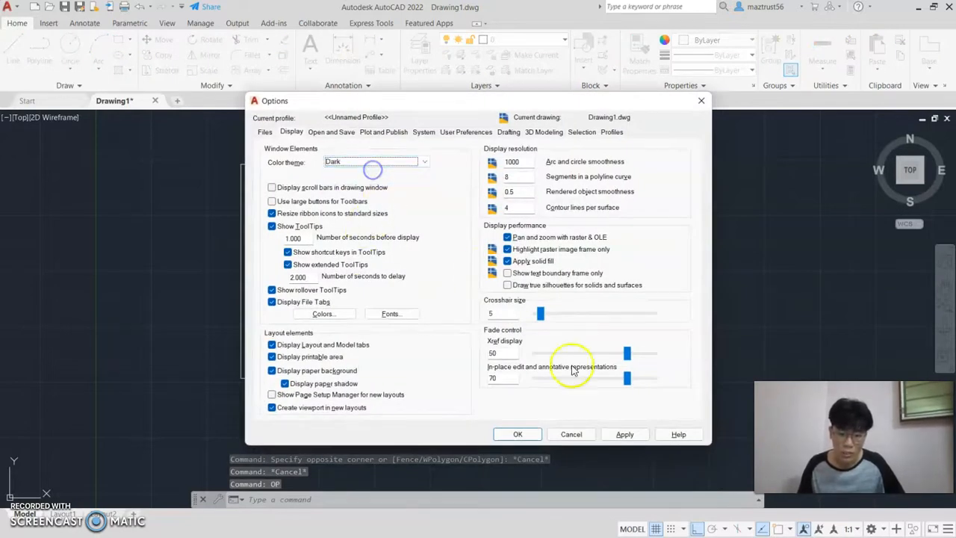
mouse_move(494, 140)
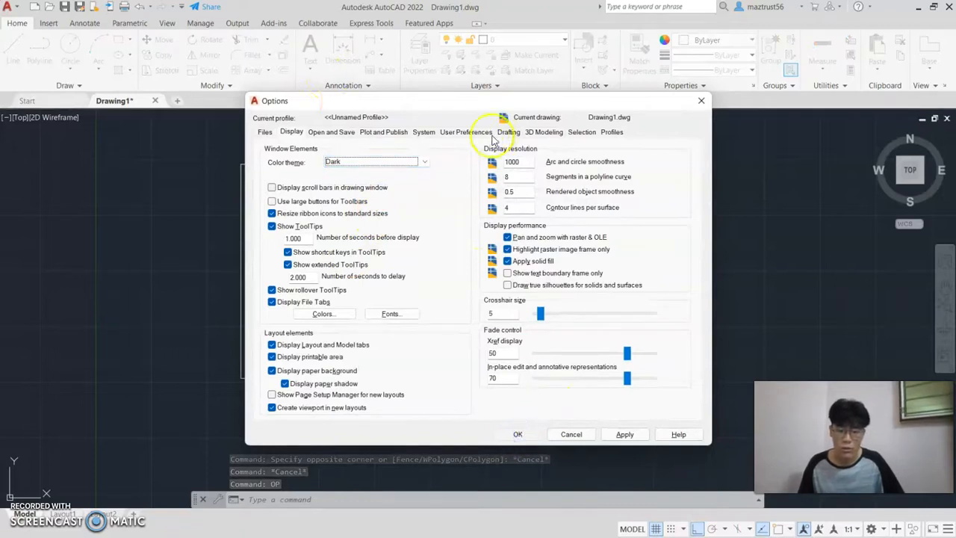
click(517, 433)
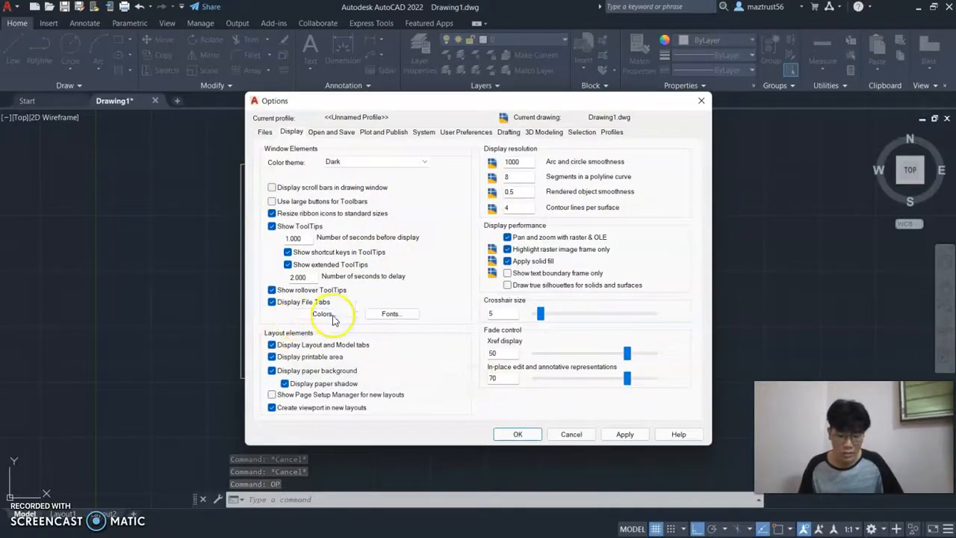
Make the model space background yellow in the drawing window colours and apply it
click(323, 314)
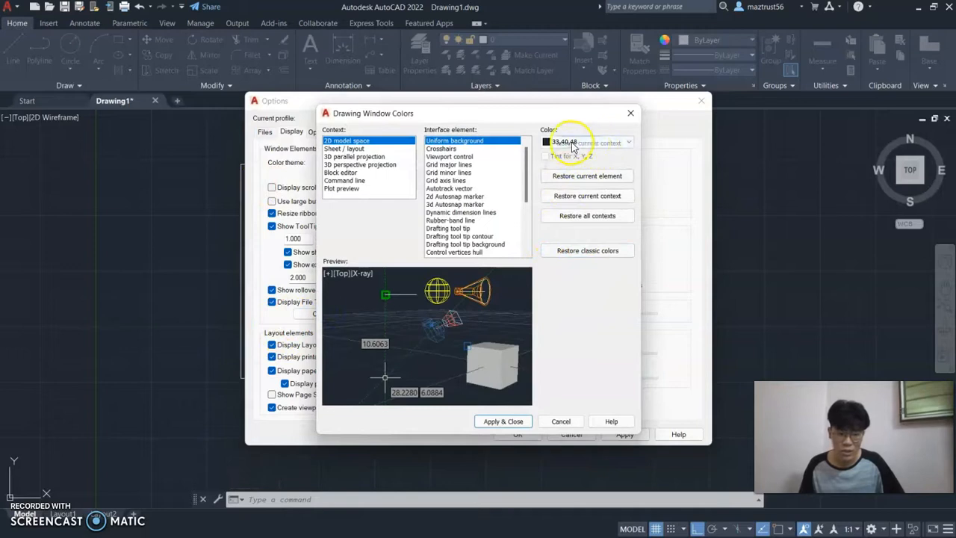
click(627, 142)
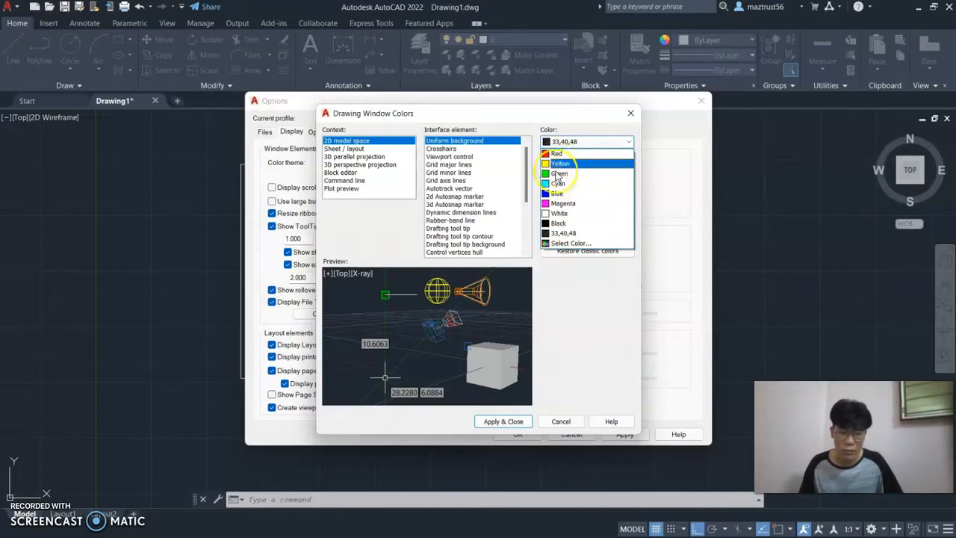
click(560, 163)
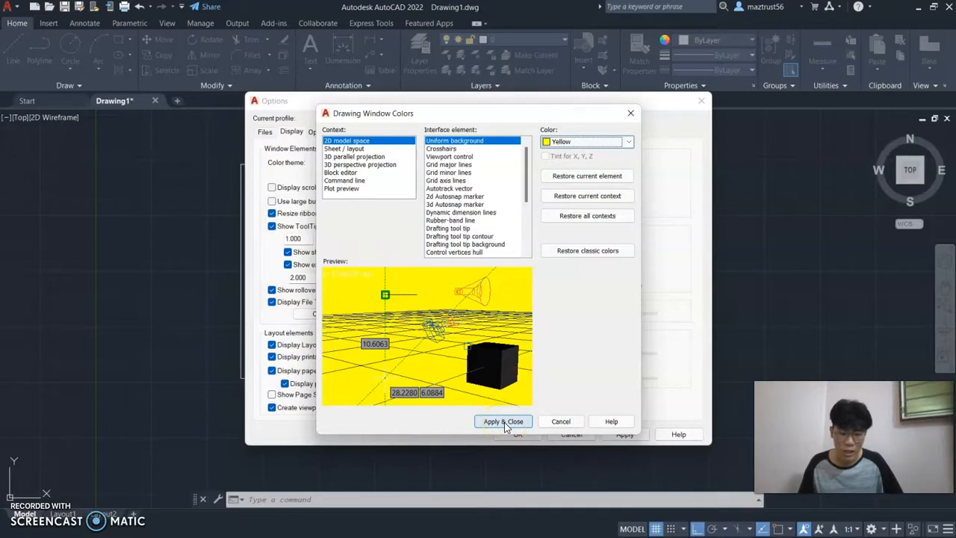
click(504, 421)
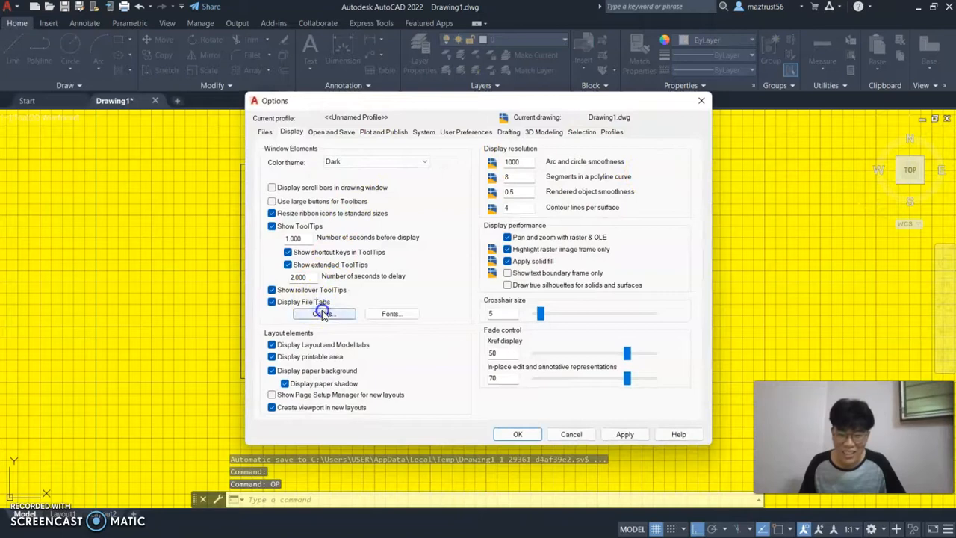
Restore the dark model space background and close the colour settings
click(323, 313)
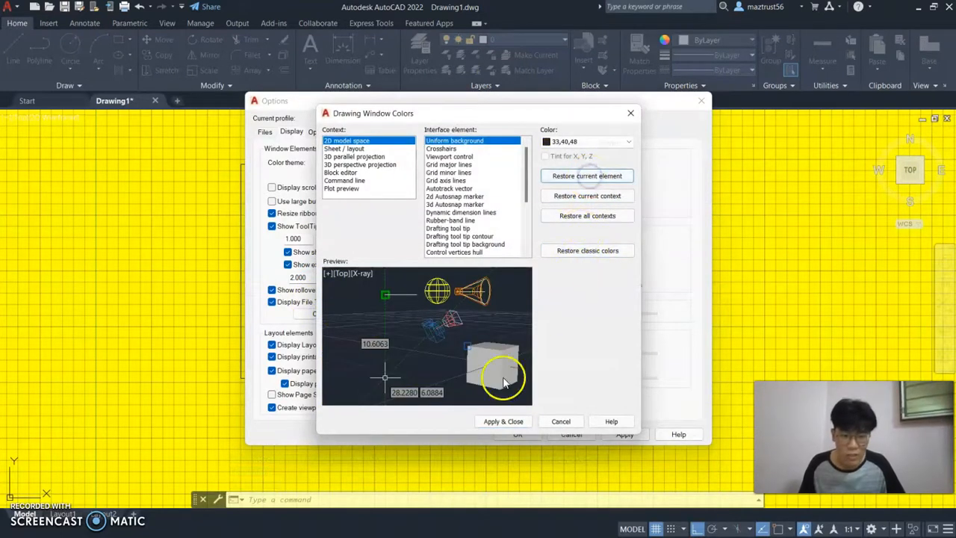
click(502, 422)
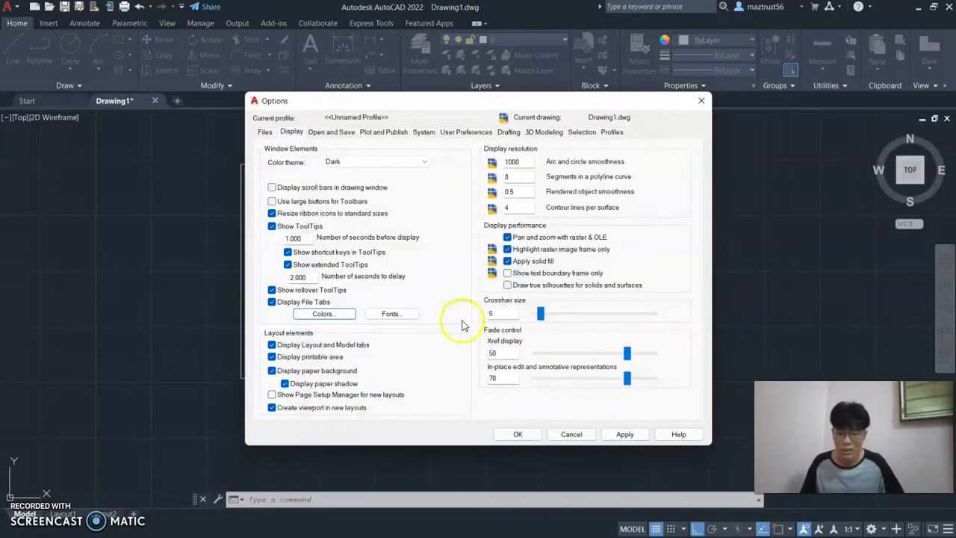
mouse_move(385, 209)
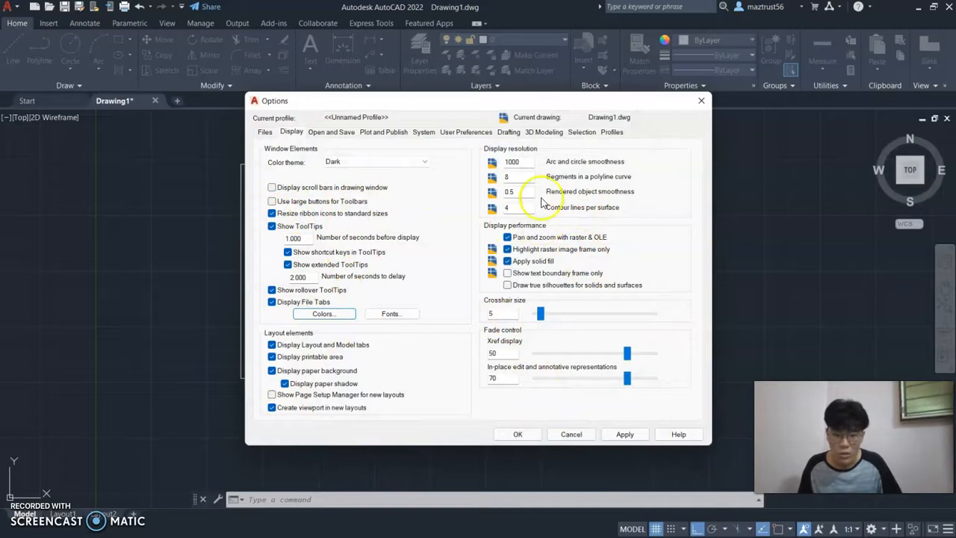
mouse_move(501, 149)
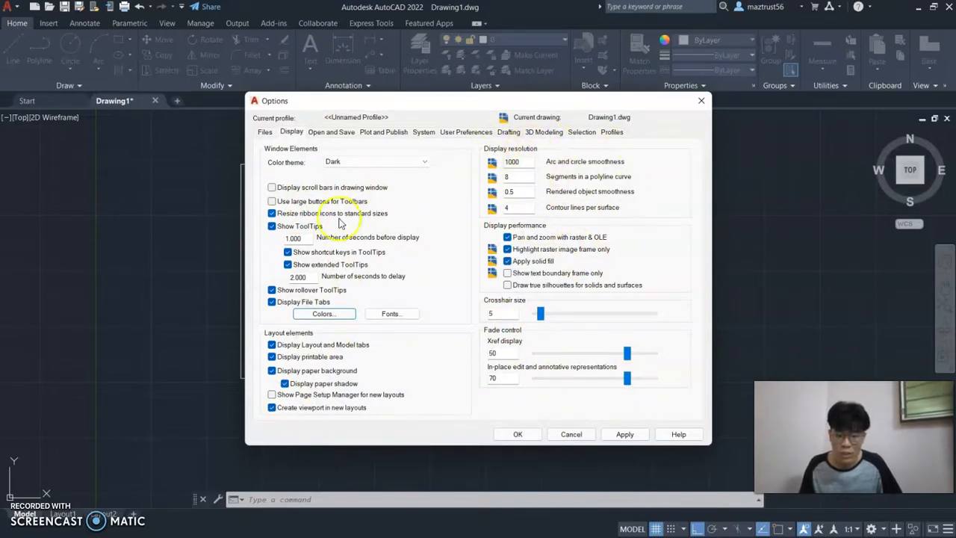
mouse_move(499, 283)
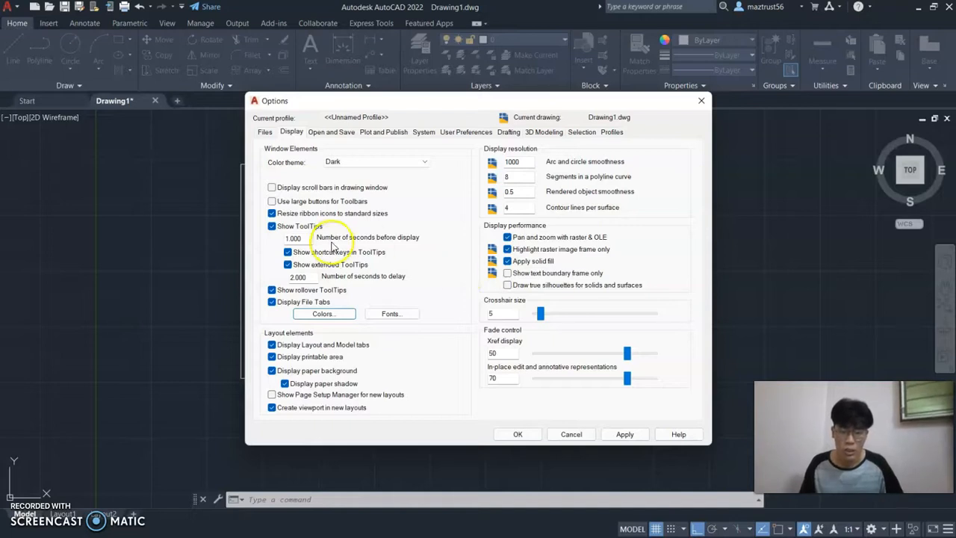
mouse_move(335, 137)
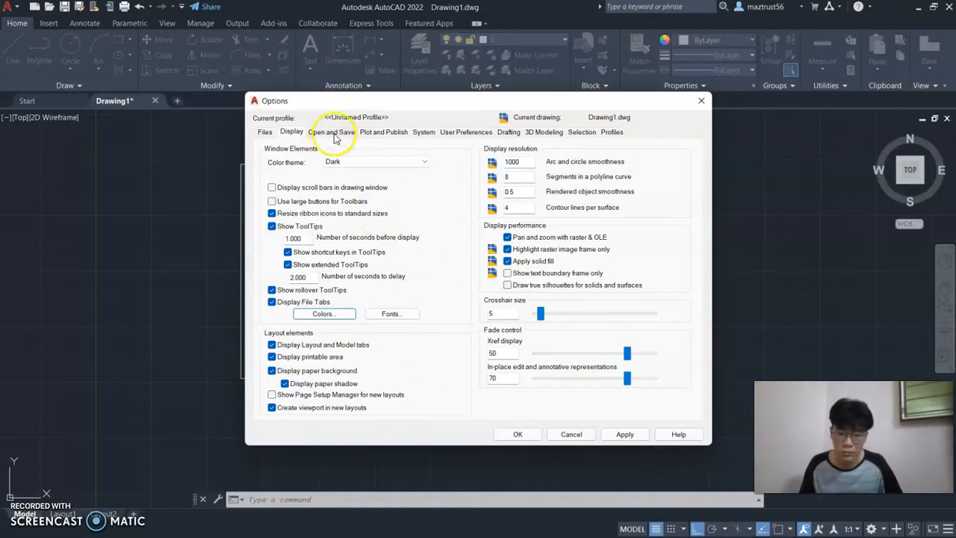
Show the Open and Save settings with default file format and autosave interval
click(332, 132)
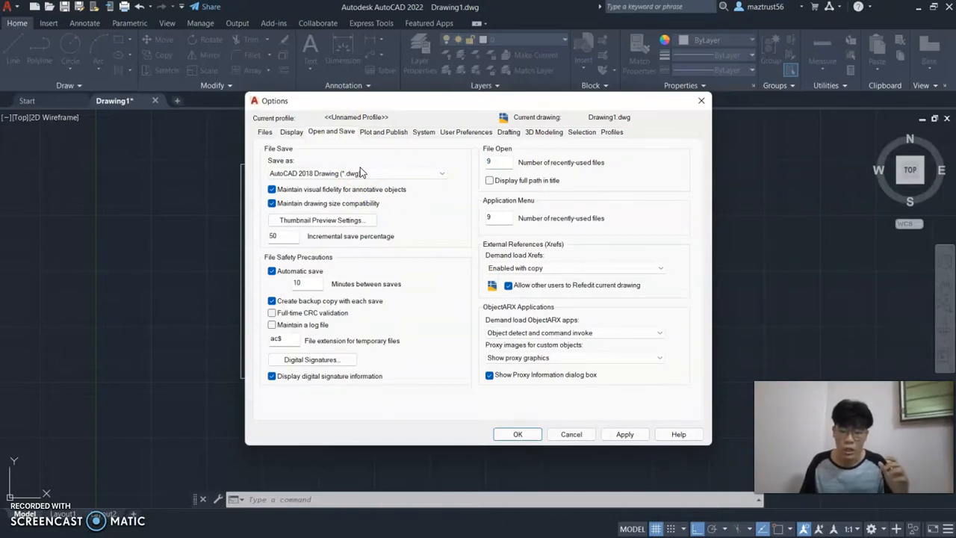
click(357, 173)
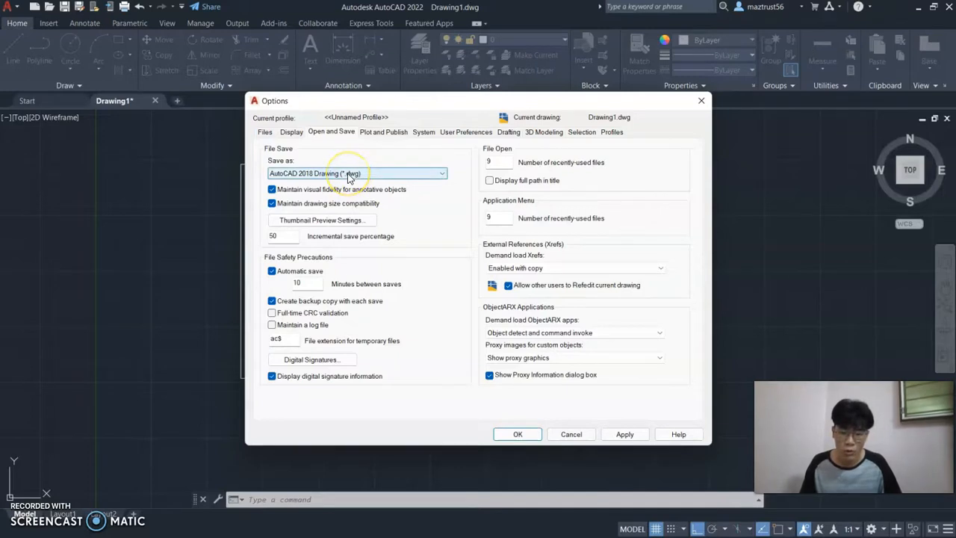
click(441, 173)
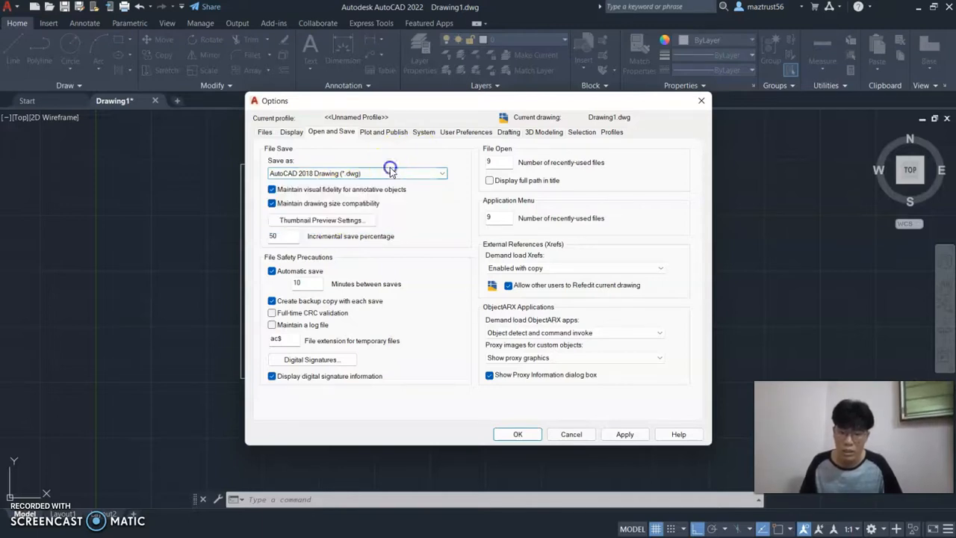
mouse_move(508, 161)
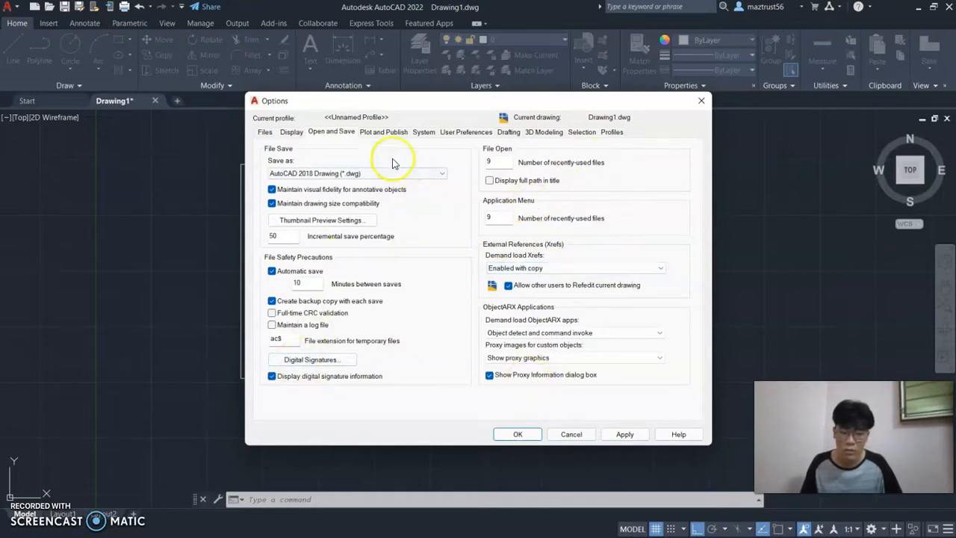
mouse_move(406, 193)
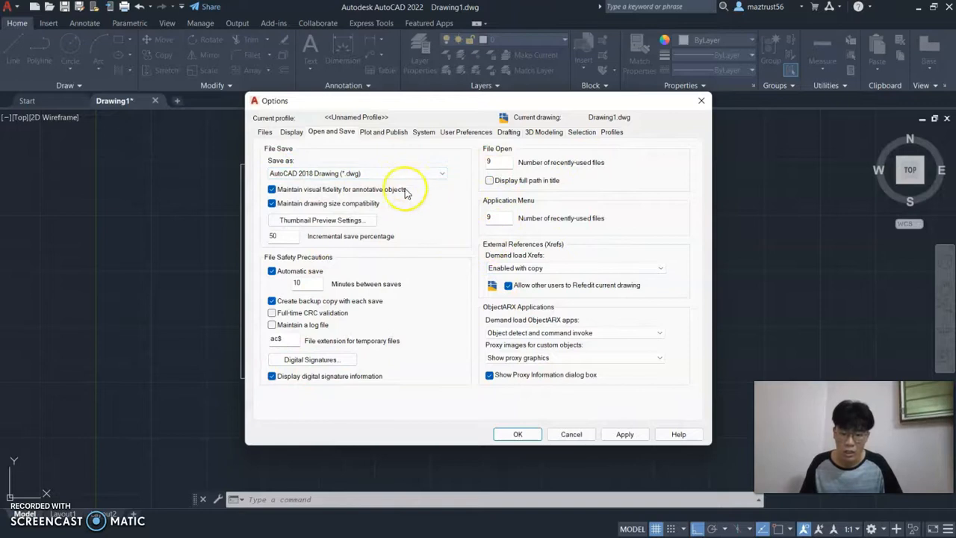
mouse_move(386, 133)
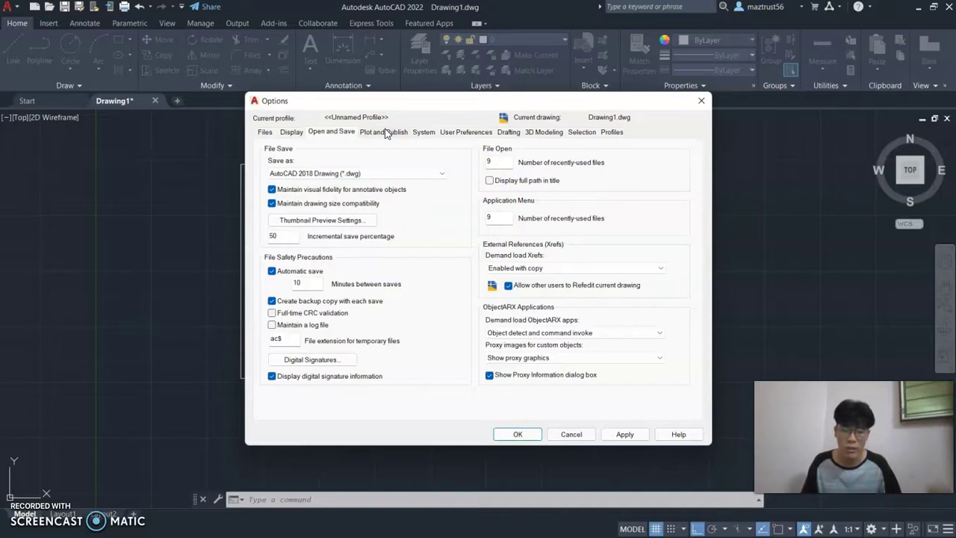
Keep Microsoft Print to PDF as the default plot device, then show the System settings
click(382, 132)
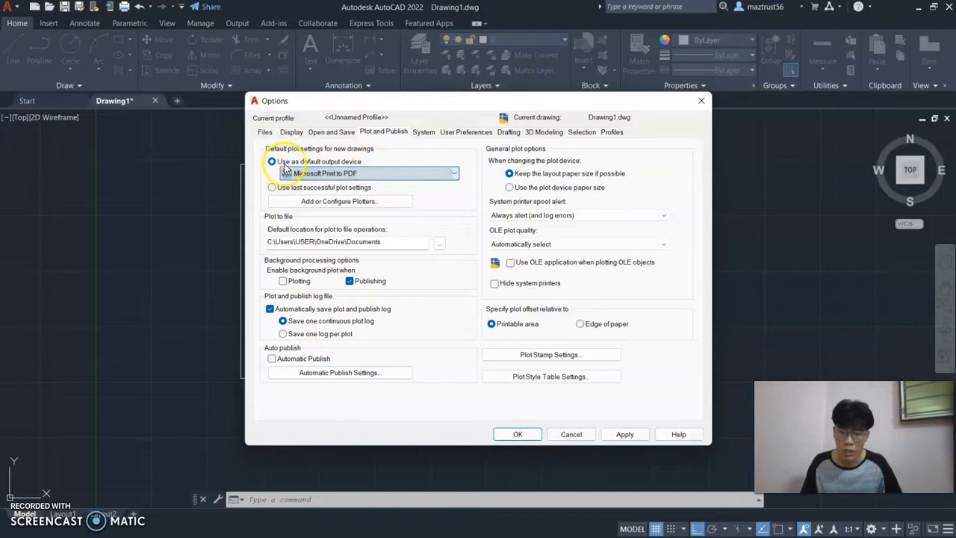
mouse_move(272, 162)
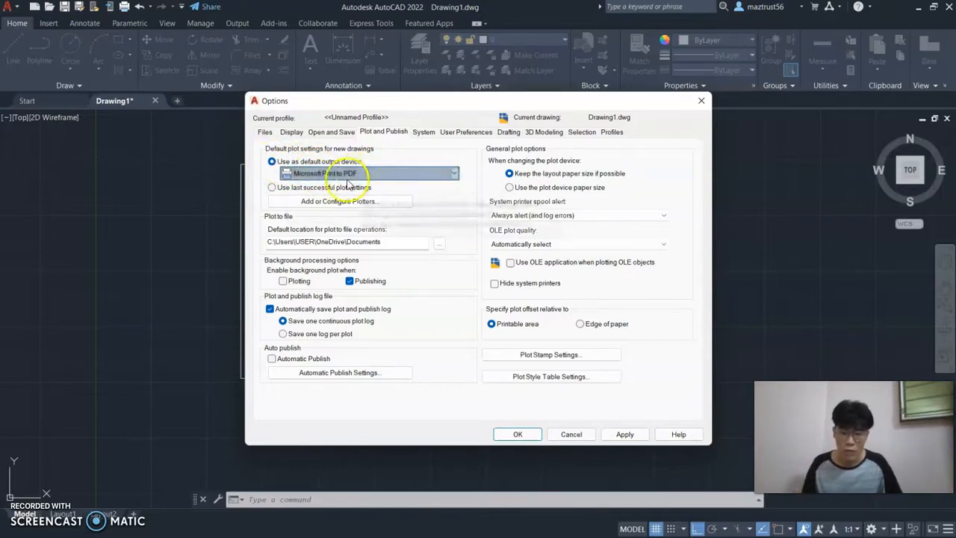
mouse_move(359, 173)
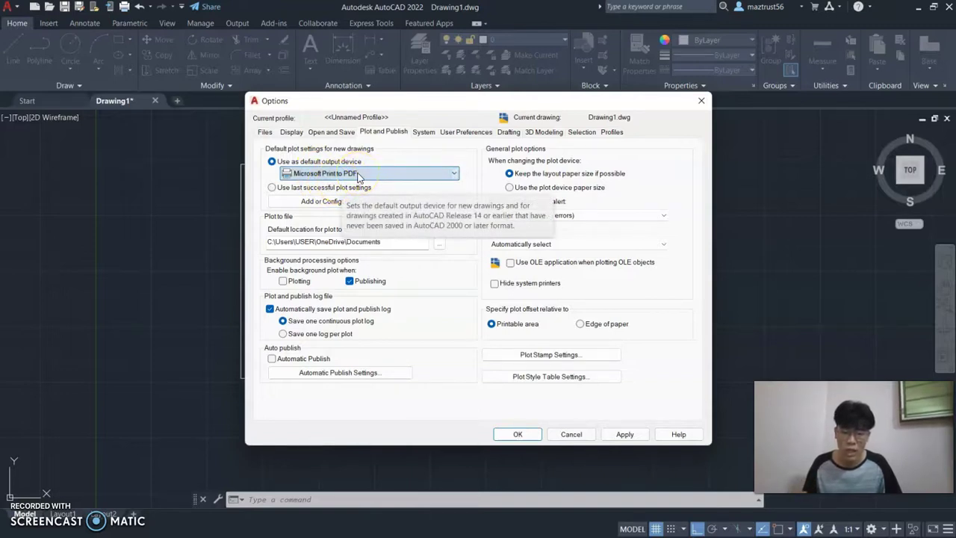
click(454, 173)
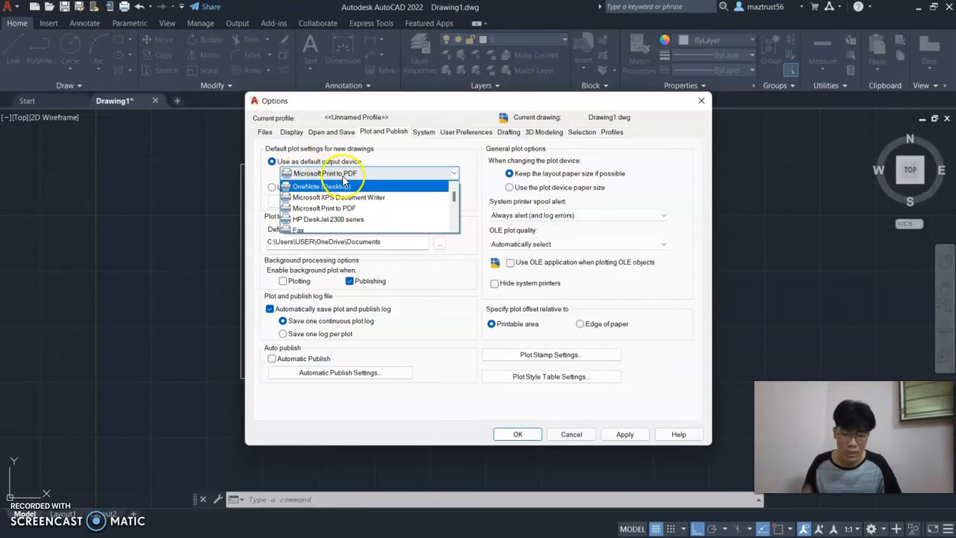
click(329, 173)
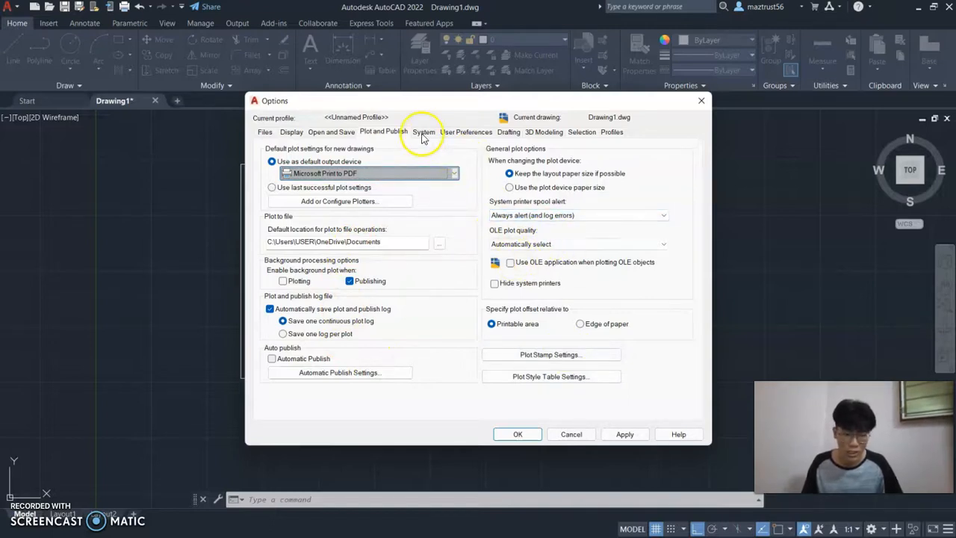
click(424, 131)
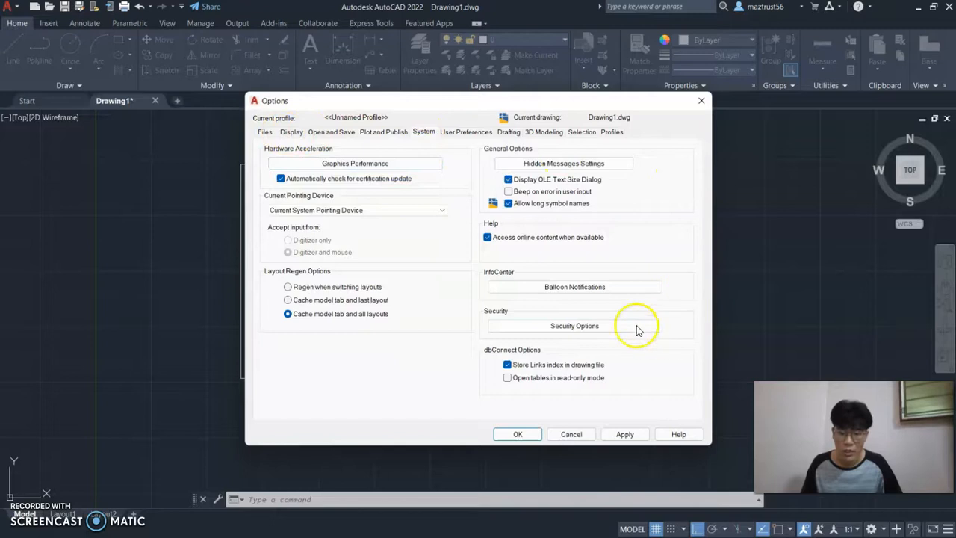
mouse_move(657, 158)
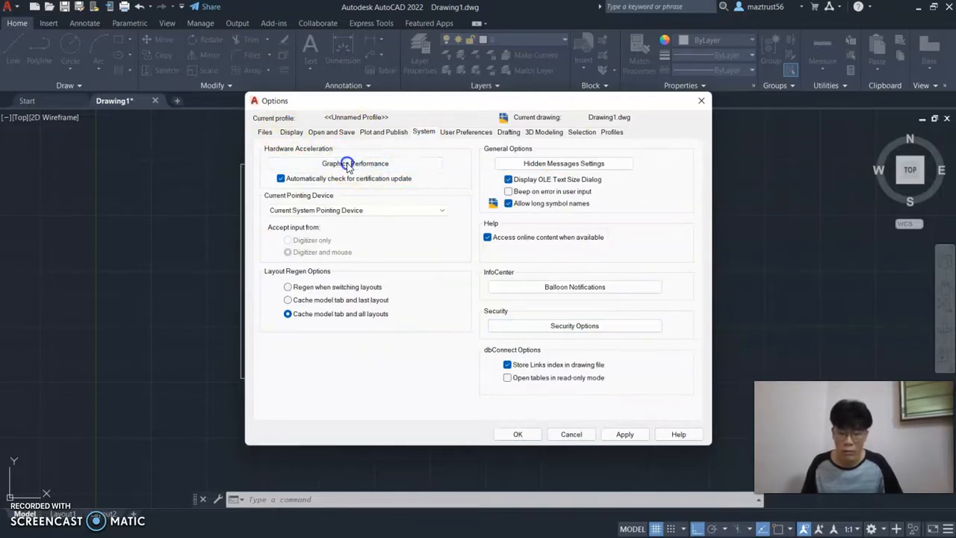
In Graphics Performance, toggle hardware acceleration off and on and keep Advanced Mode 2D display
click(355, 162)
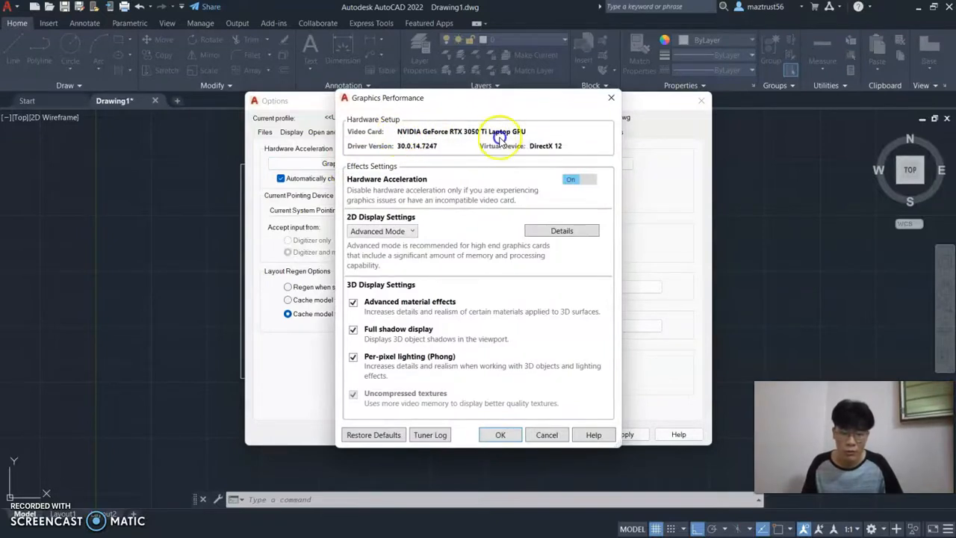
mouse_move(451, 129)
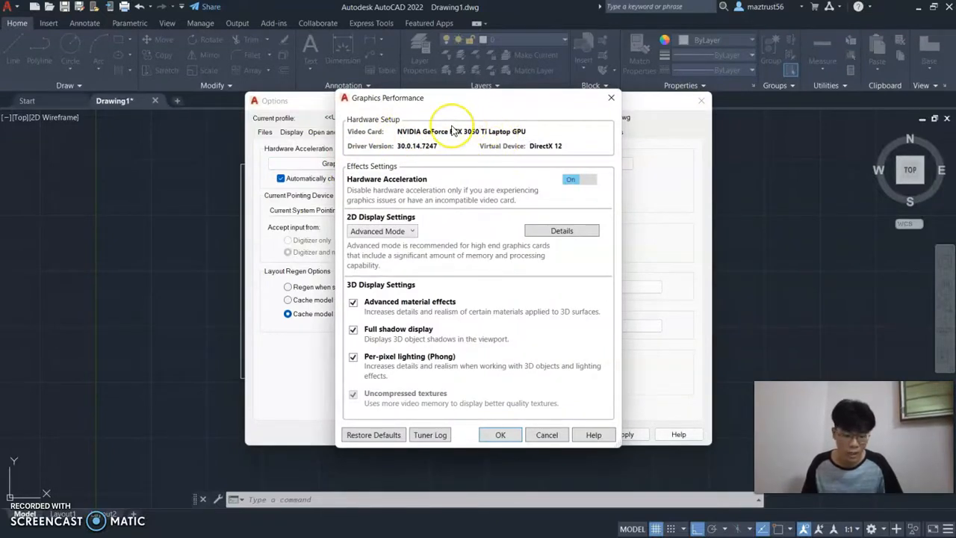
mouse_move(455, 137)
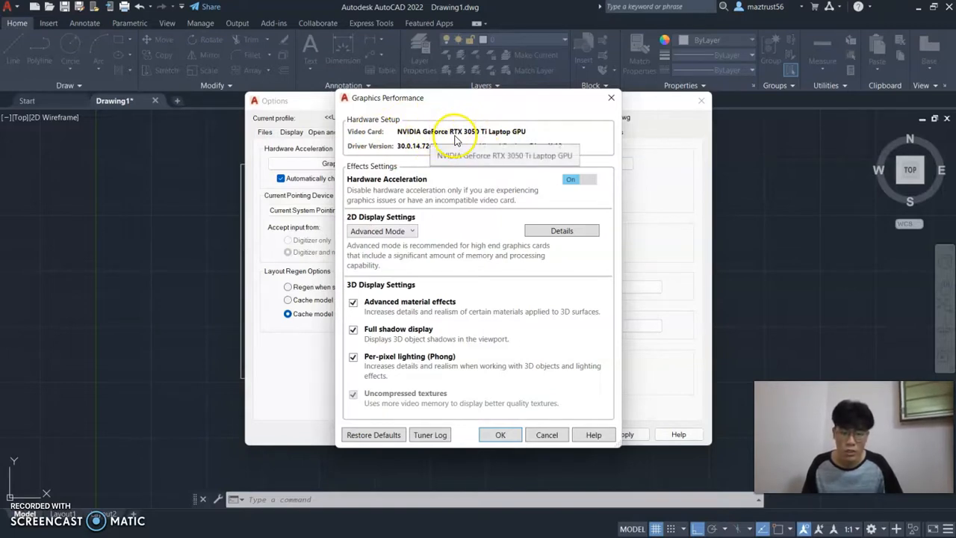
mouse_move(475, 140)
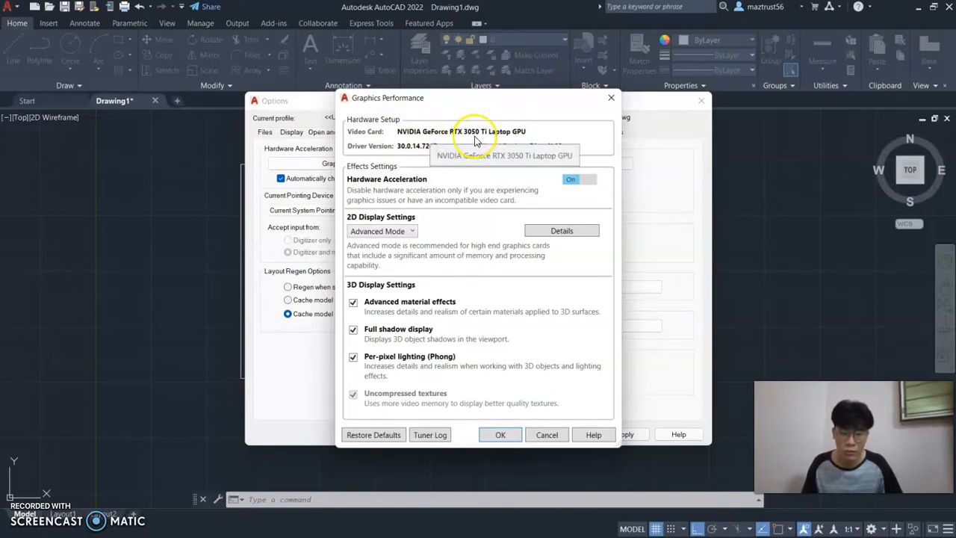
mouse_move(660, 163)
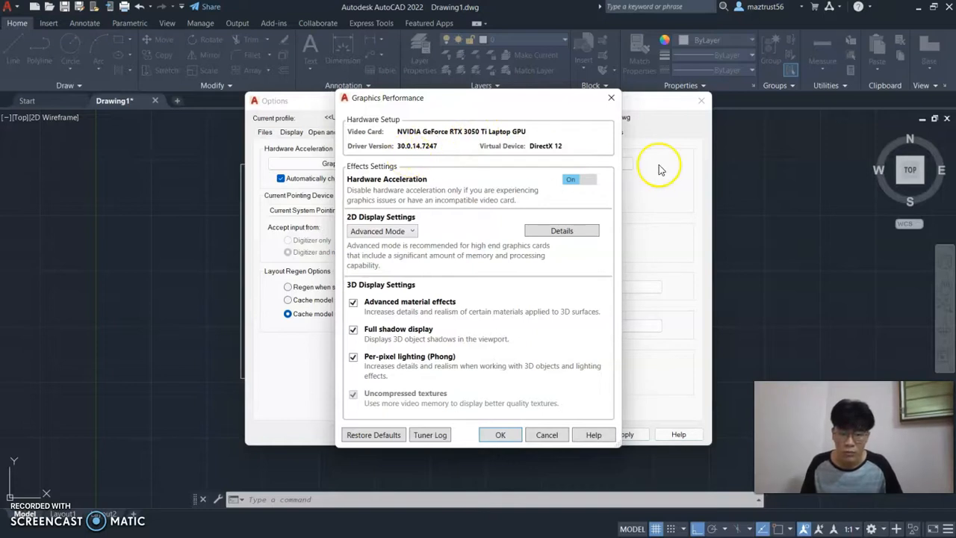
mouse_move(486, 158)
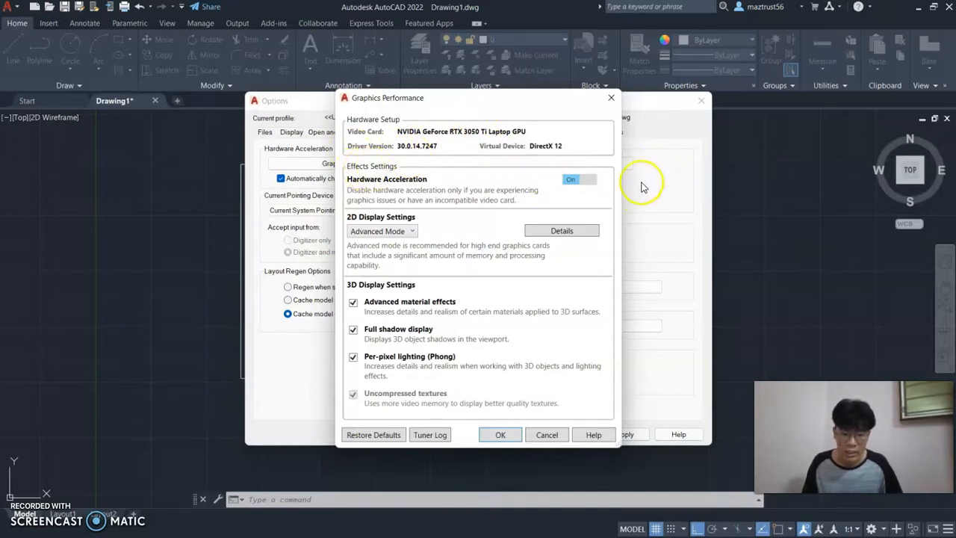
mouse_move(441, 196)
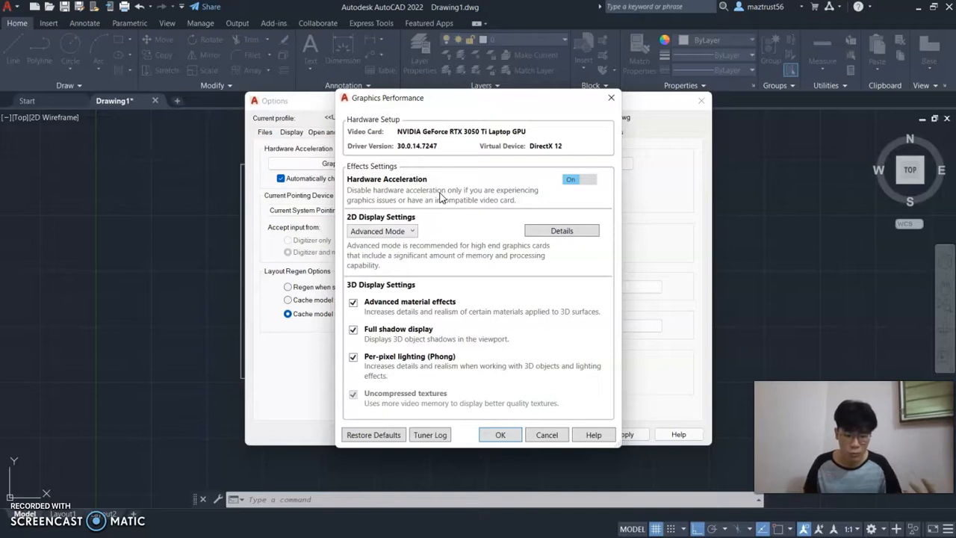
mouse_move(580, 179)
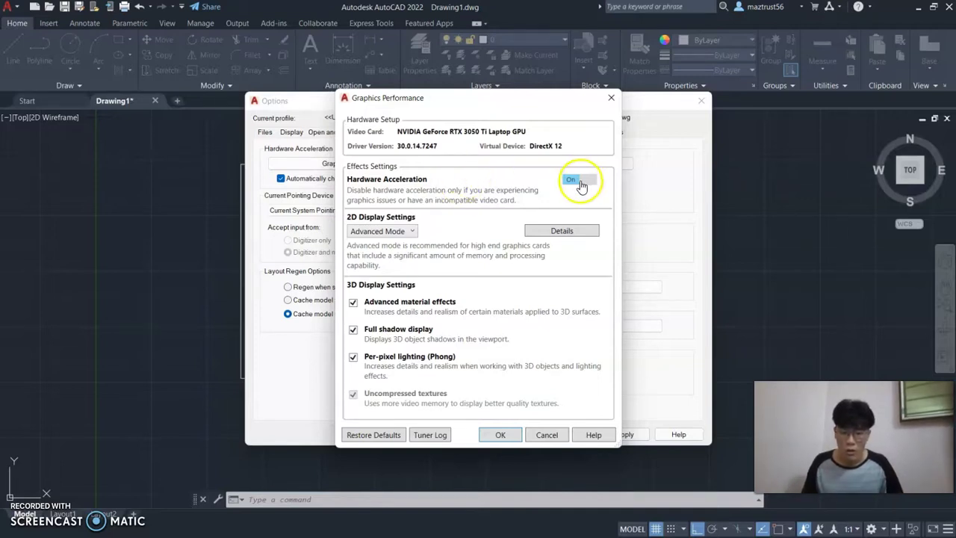
click(580, 180)
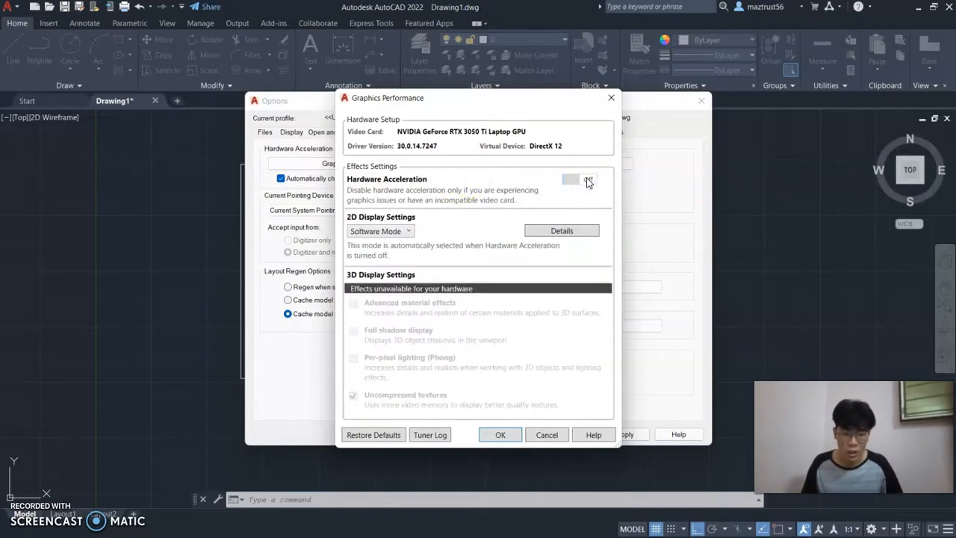
click(580, 180)
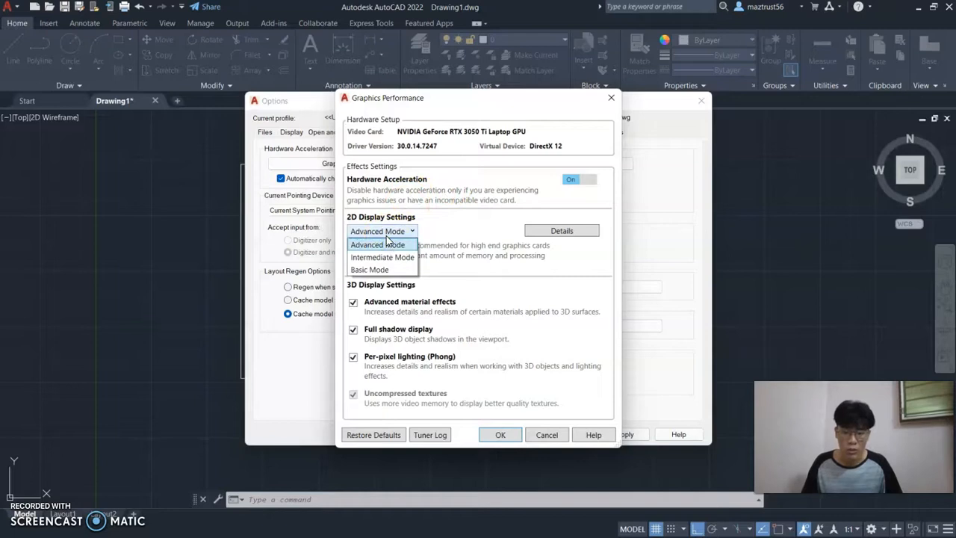
click(376, 245)
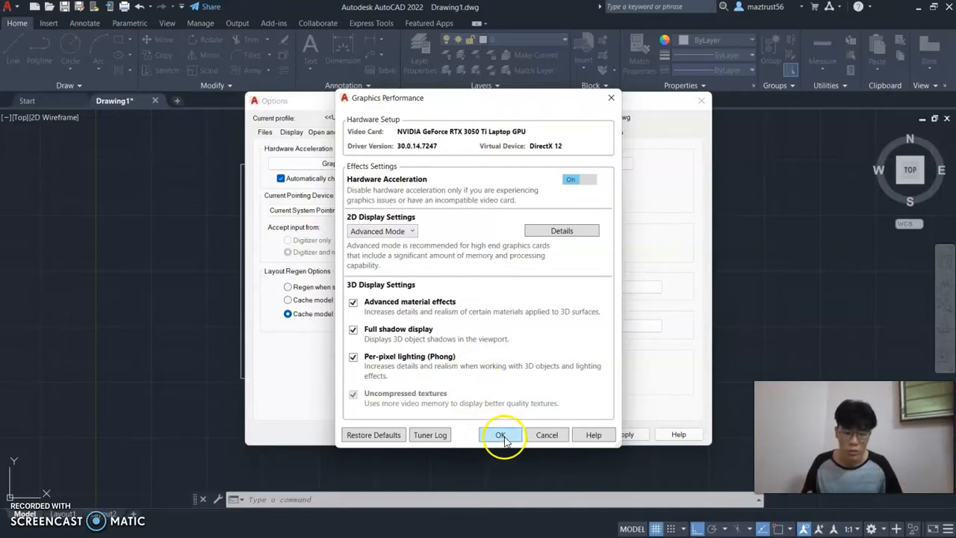
Confirm the graphics performance settings and return to the System options page
click(500, 434)
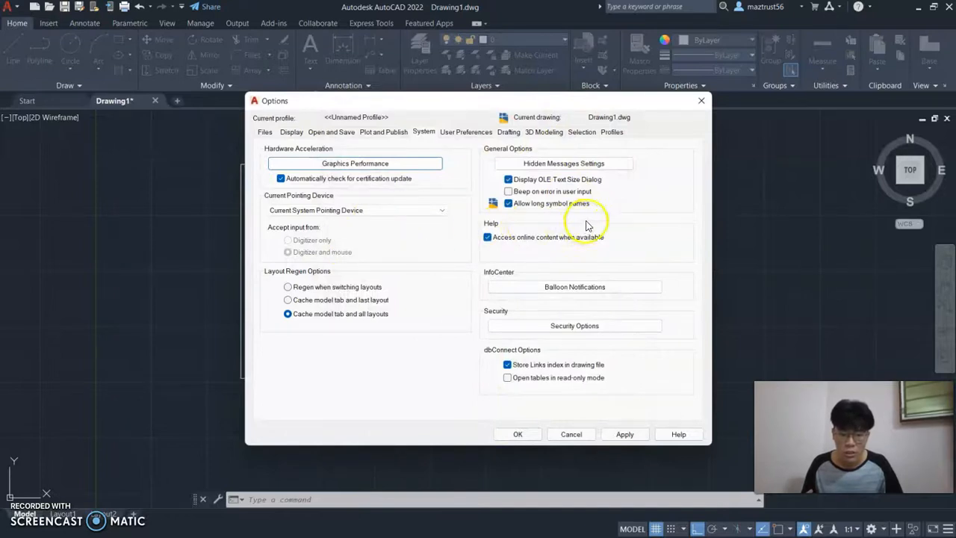
mouse_move(409, 278)
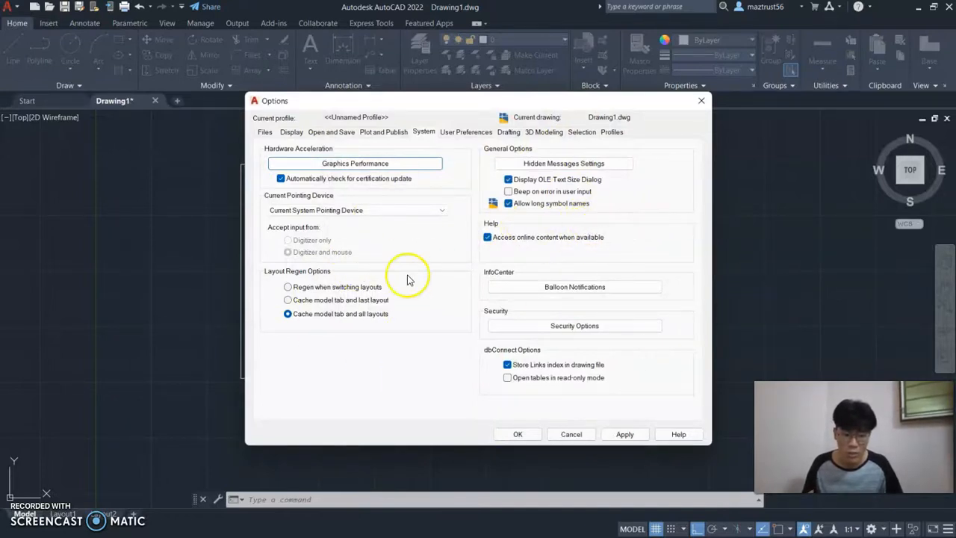
mouse_move(610, 191)
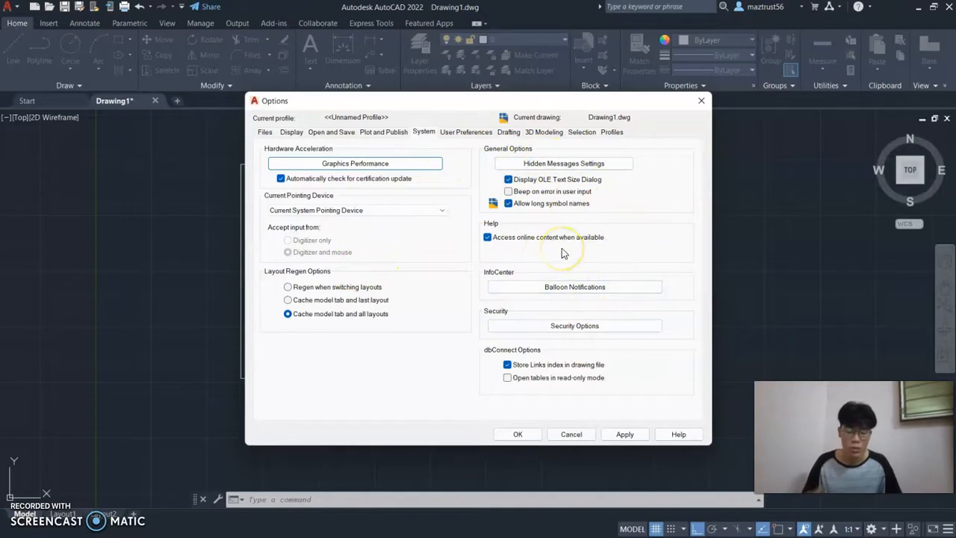
mouse_move(532, 371)
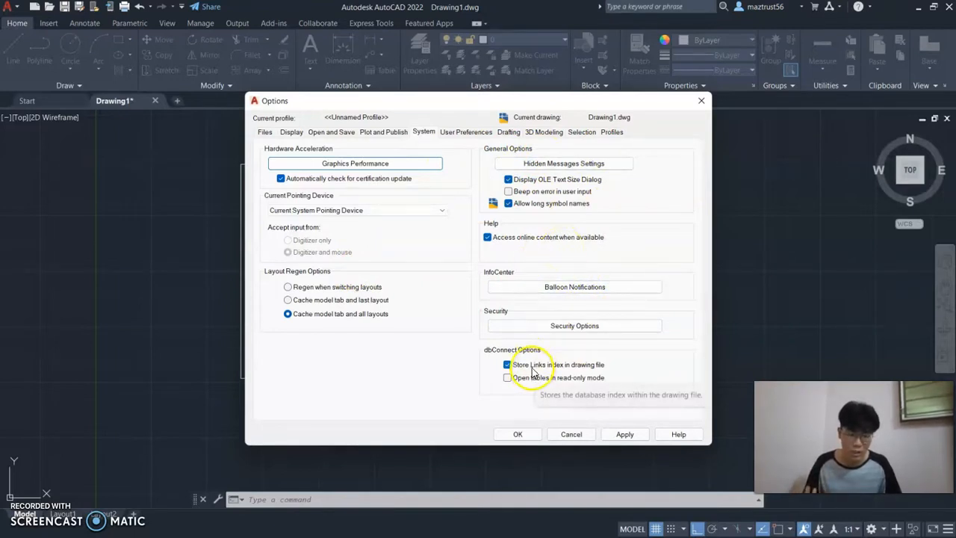
mouse_move(472, 138)
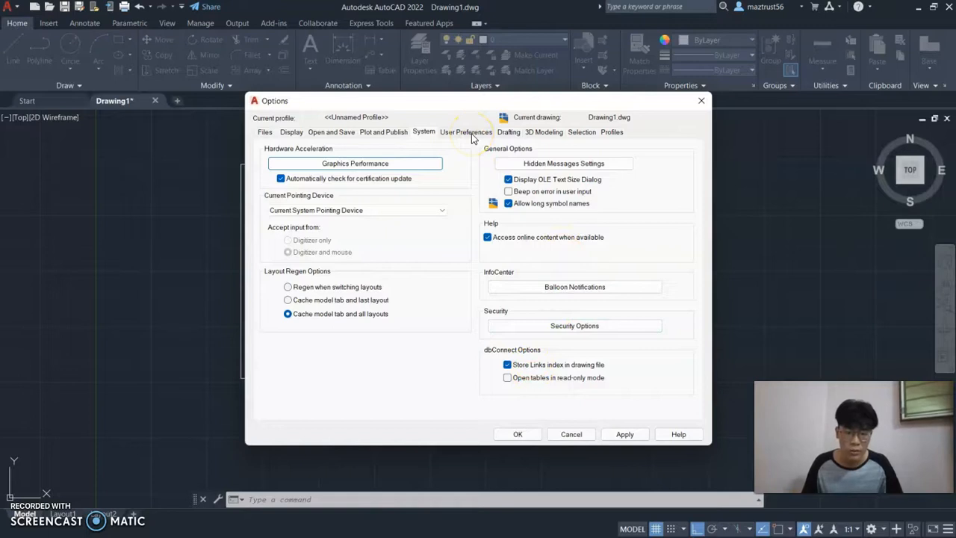
Review the User Preferences undo/redo and coordinate entry settings, then show Drafting
click(466, 131)
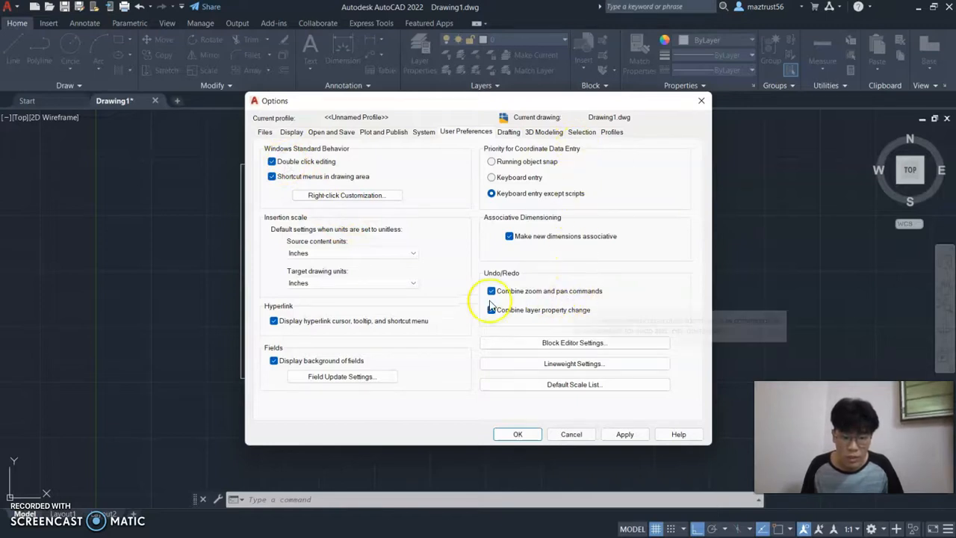
click(492, 309)
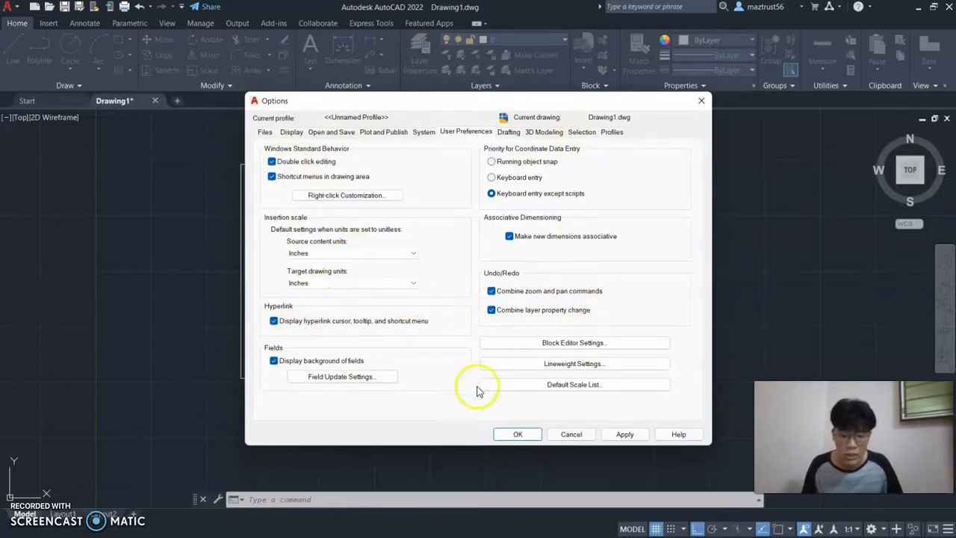
mouse_move(523, 290)
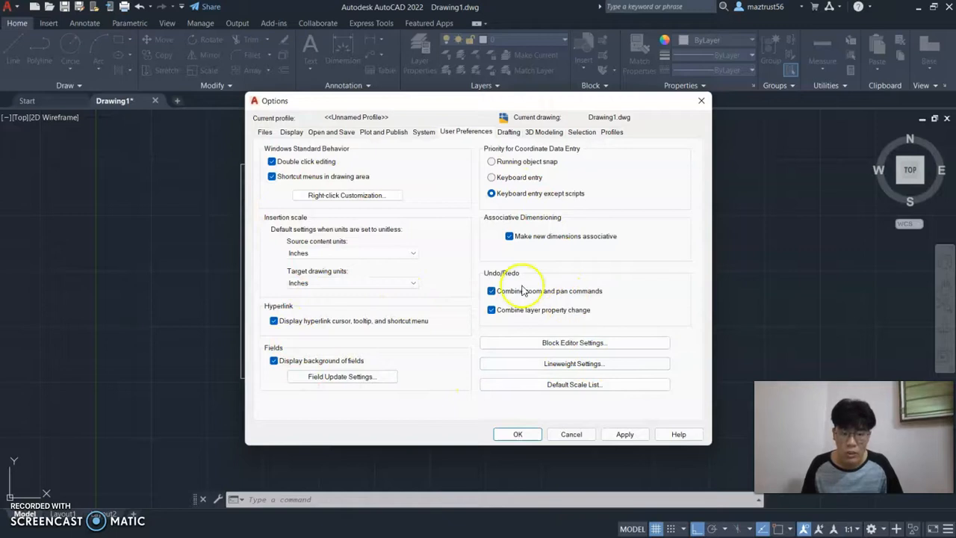
mouse_move(332, 370)
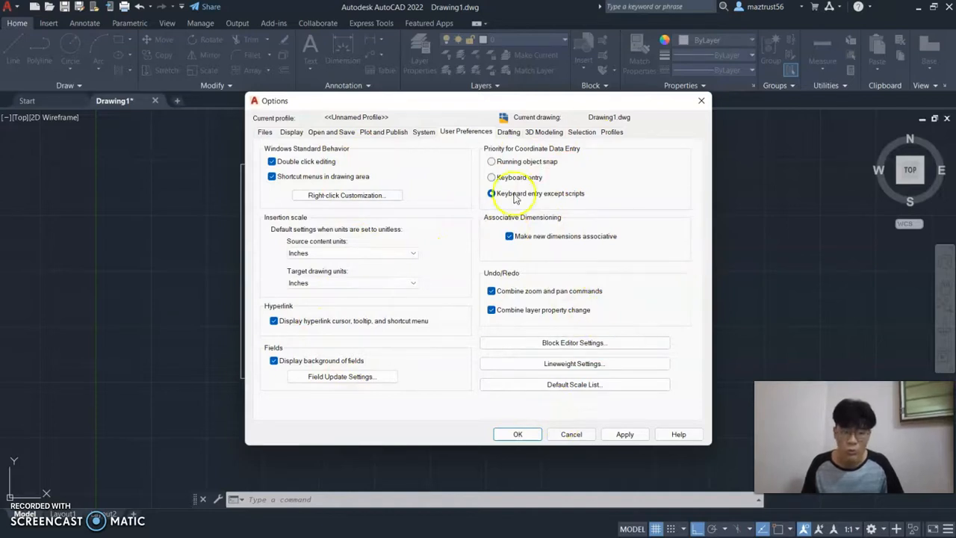
click(508, 132)
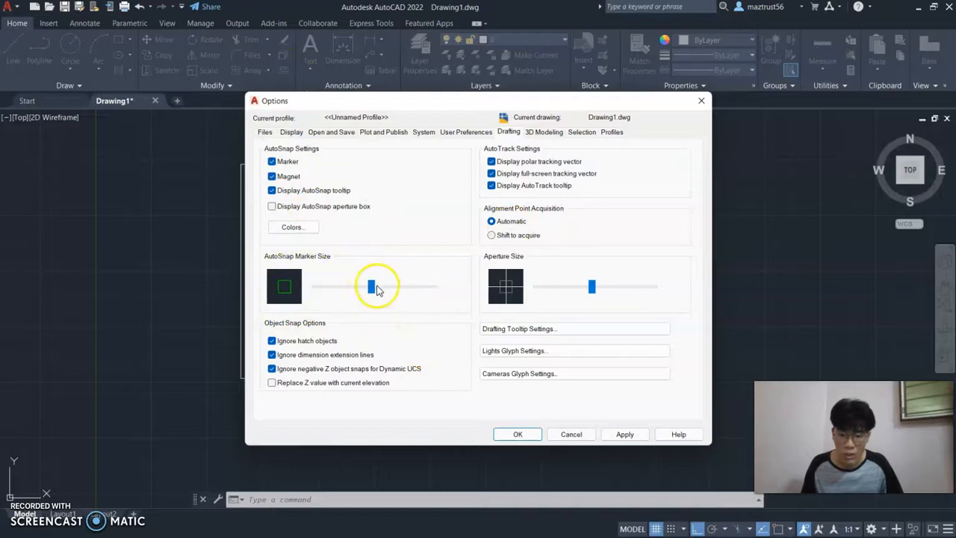
Drag AutoSnap marker and aperture sizes larger, then return them near their original values
drag(371, 287, 412, 290)
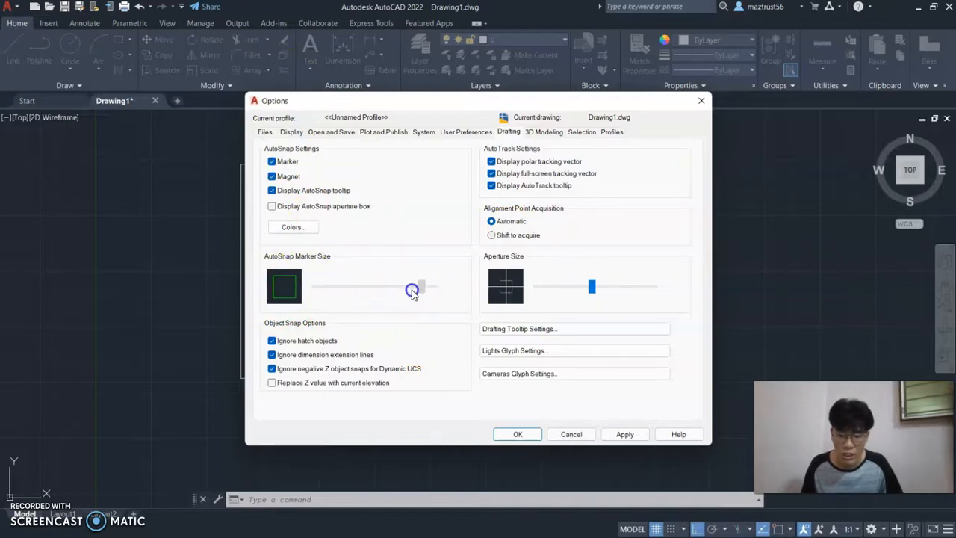
drag(412, 287, 353, 287)
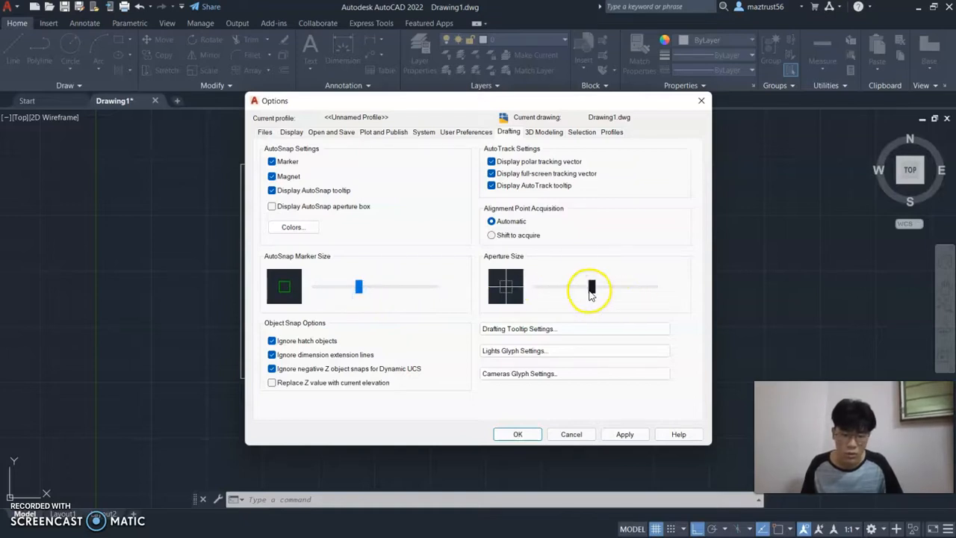
drag(591, 287, 567, 292)
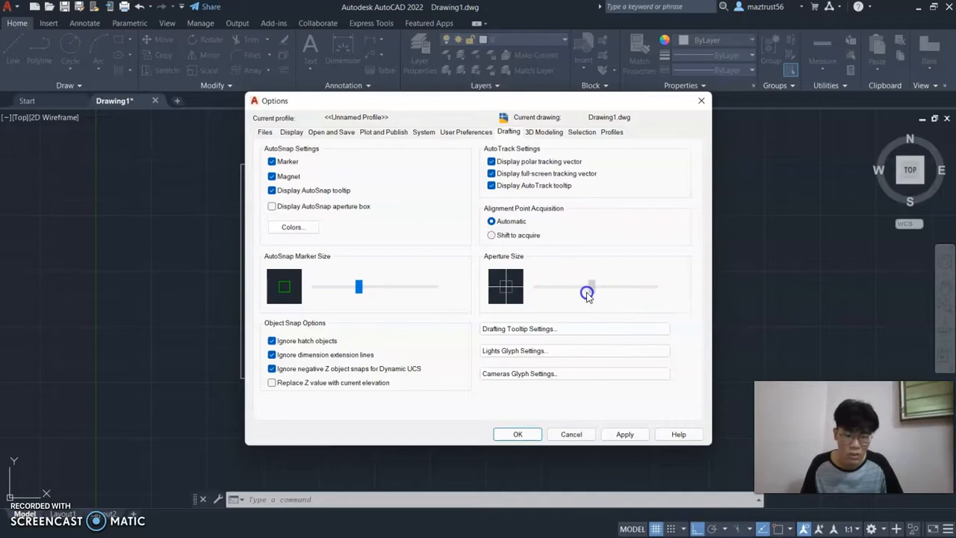
drag(586, 287, 586, 286)
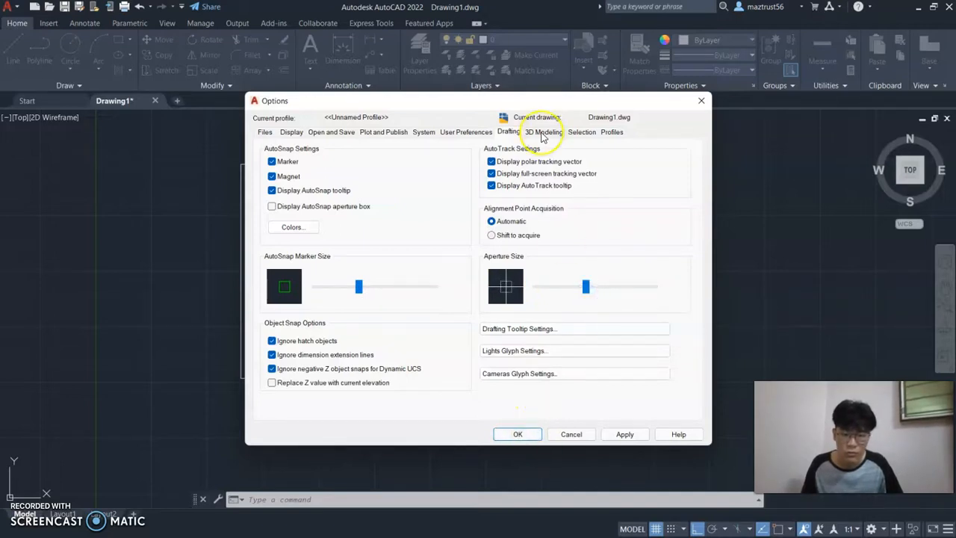
Show the 3D Modeling settings in the Options dialog
click(544, 132)
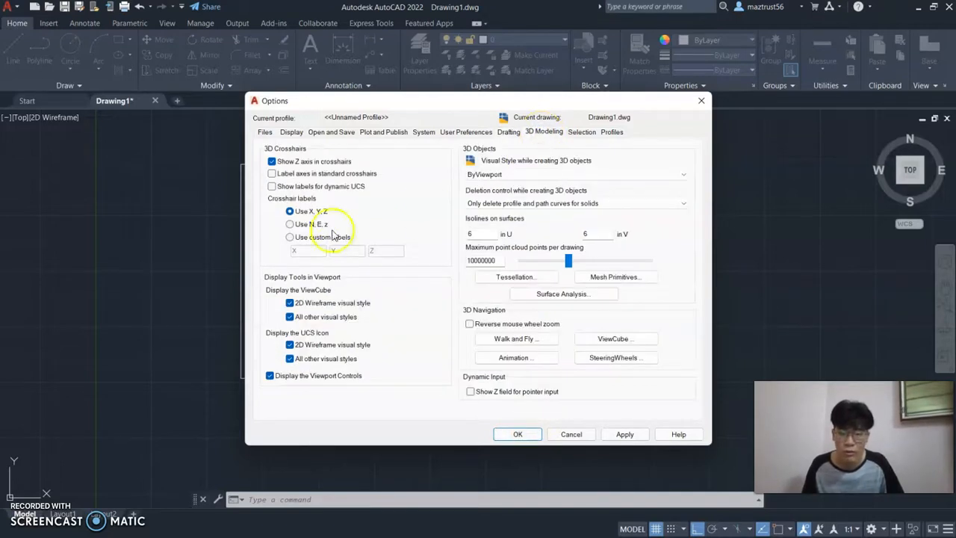
mouse_move(307, 162)
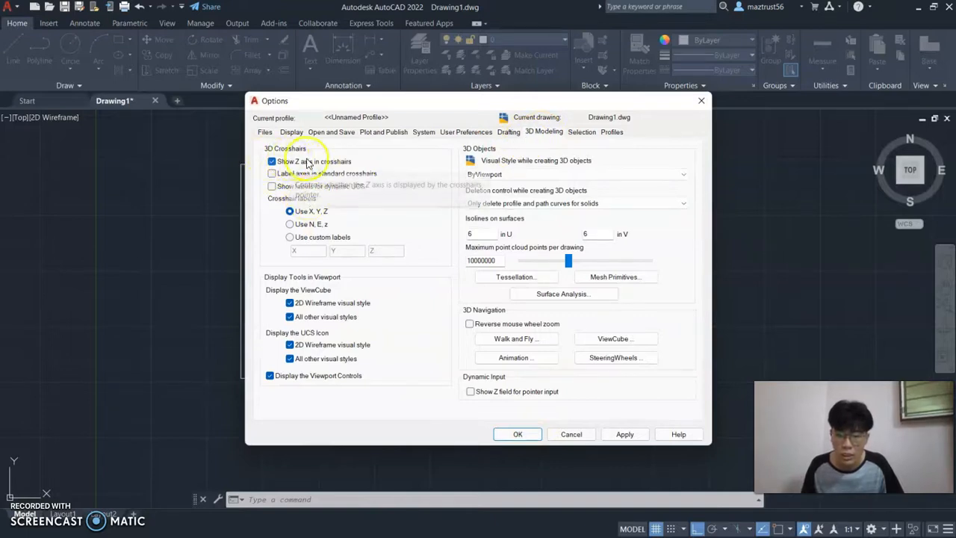
mouse_move(643, 246)
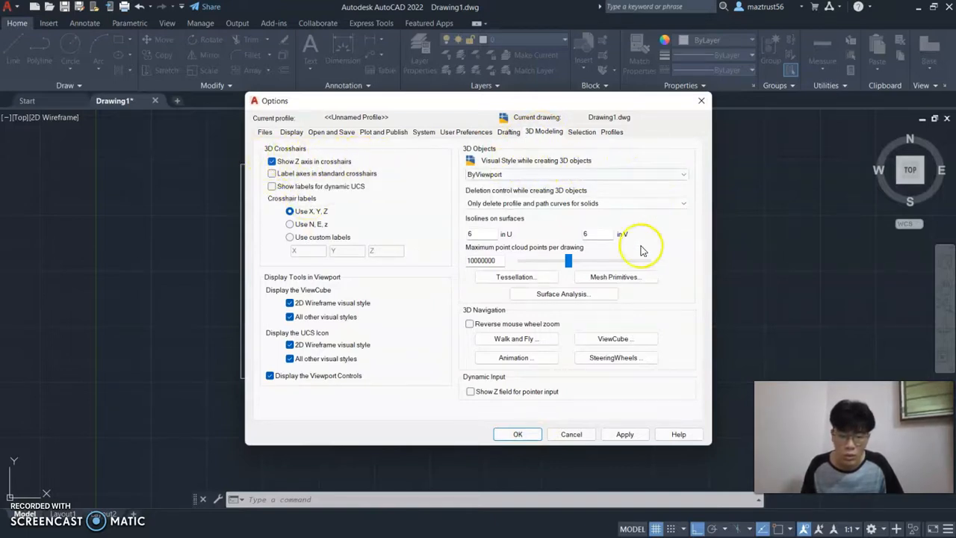
mouse_move(631, 371)
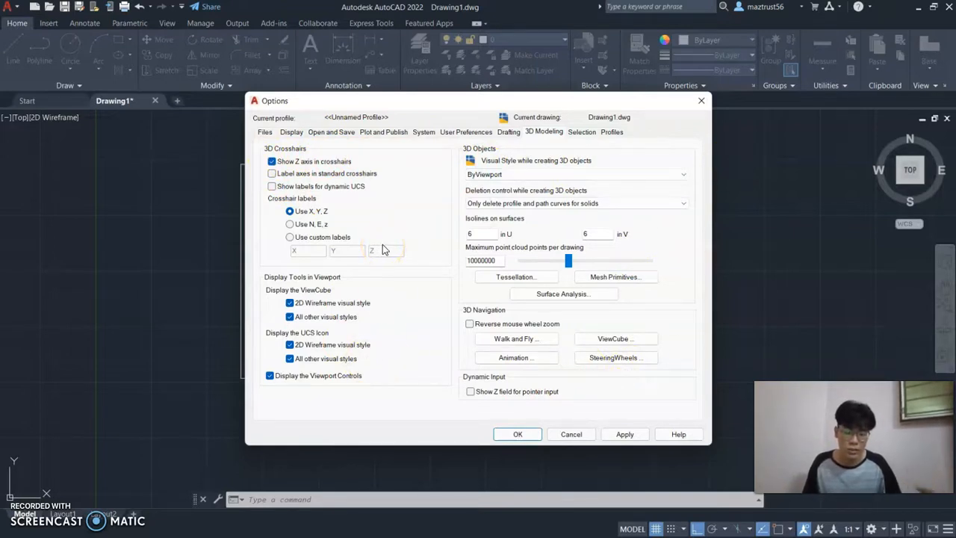
On the Selection settings, drag Pickbox size and Grip size to their maximum
click(583, 131)
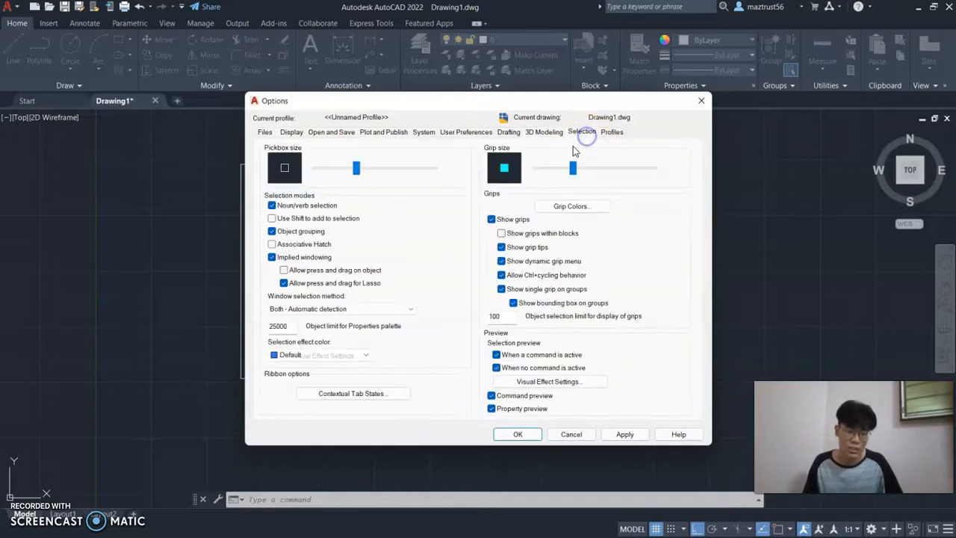
mouse_move(302, 153)
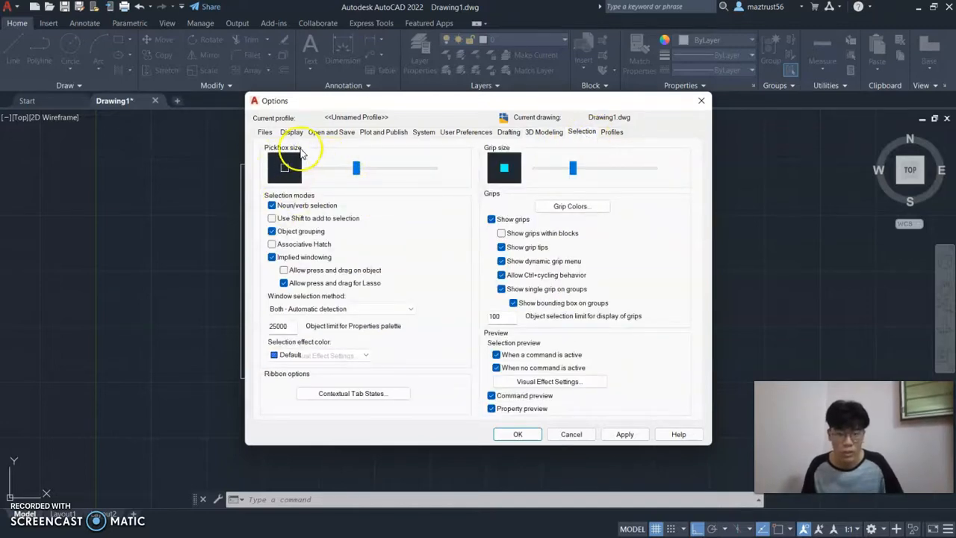
drag(356, 167, 355, 167)
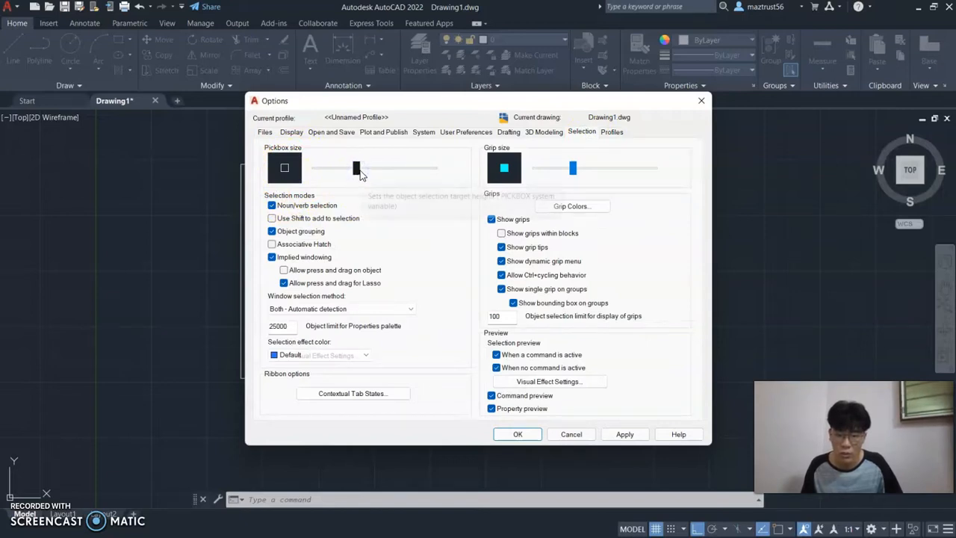
mouse_move(355, 167)
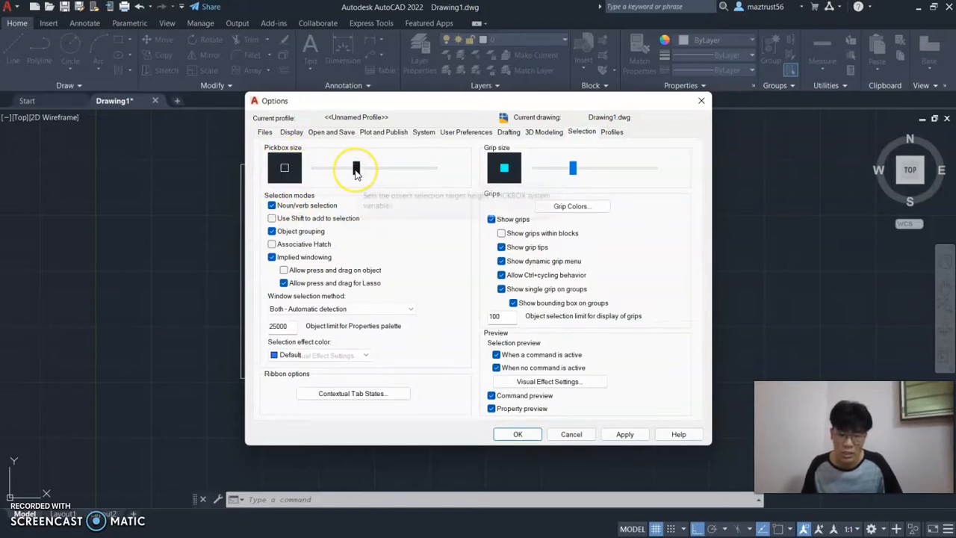
mouse_move(355, 167)
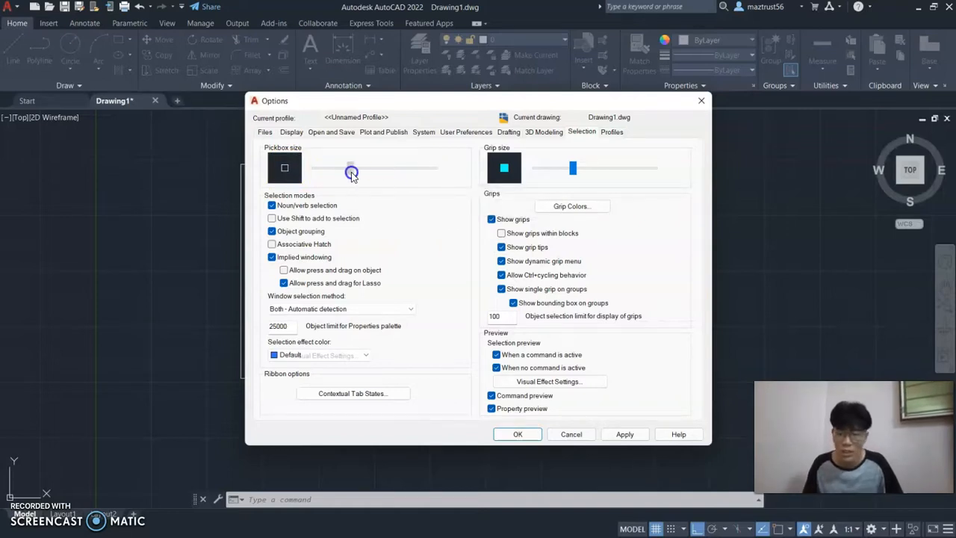
drag(352, 167, 401, 167)
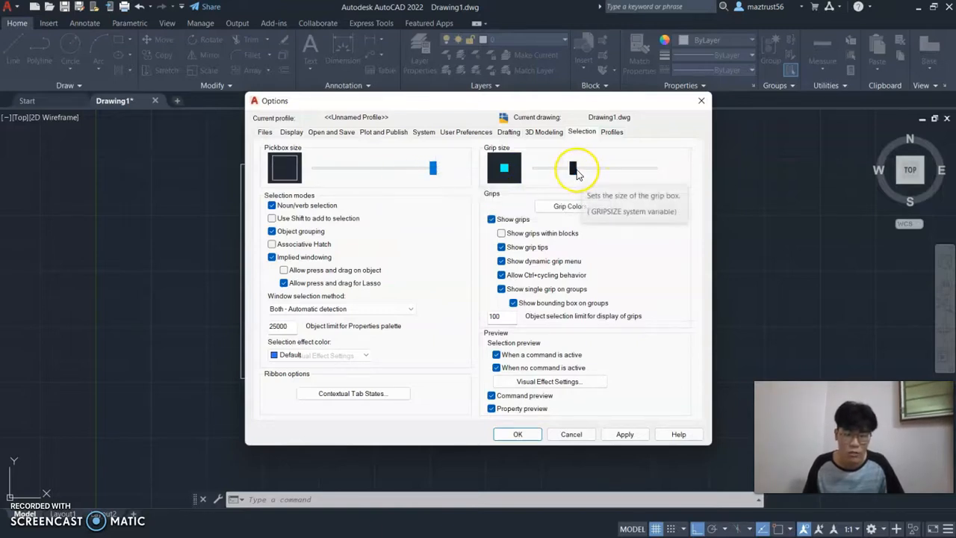
drag(571, 168, 654, 168)
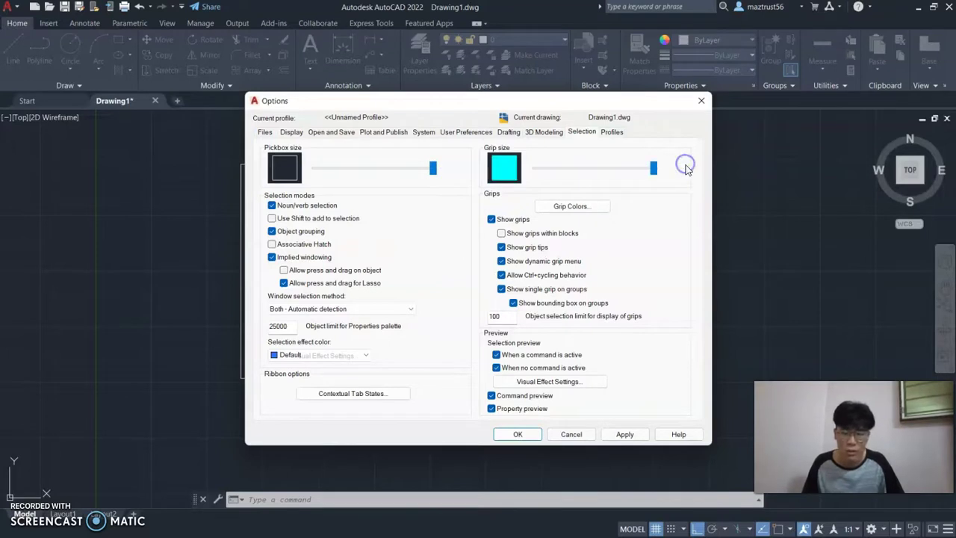
mouse_move(535, 204)
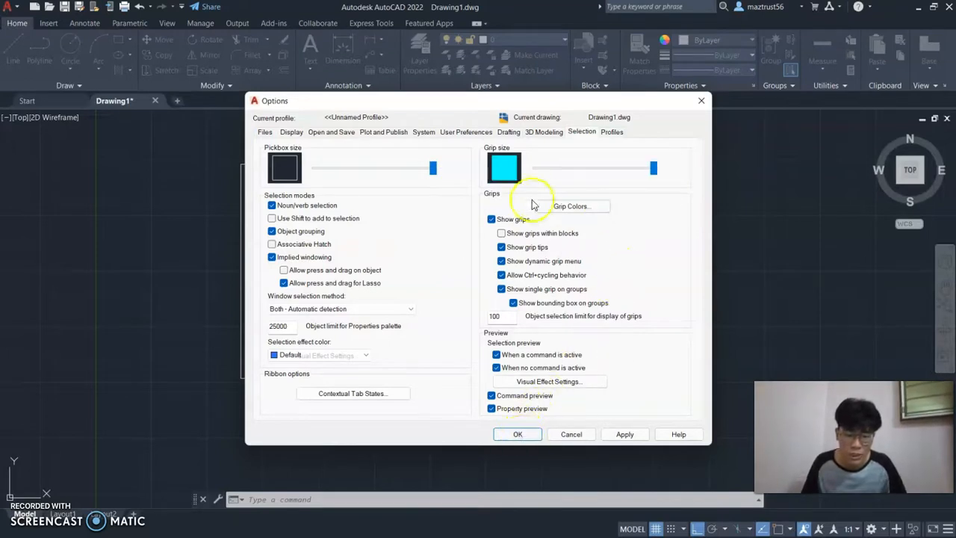
mouse_move(511, 394)
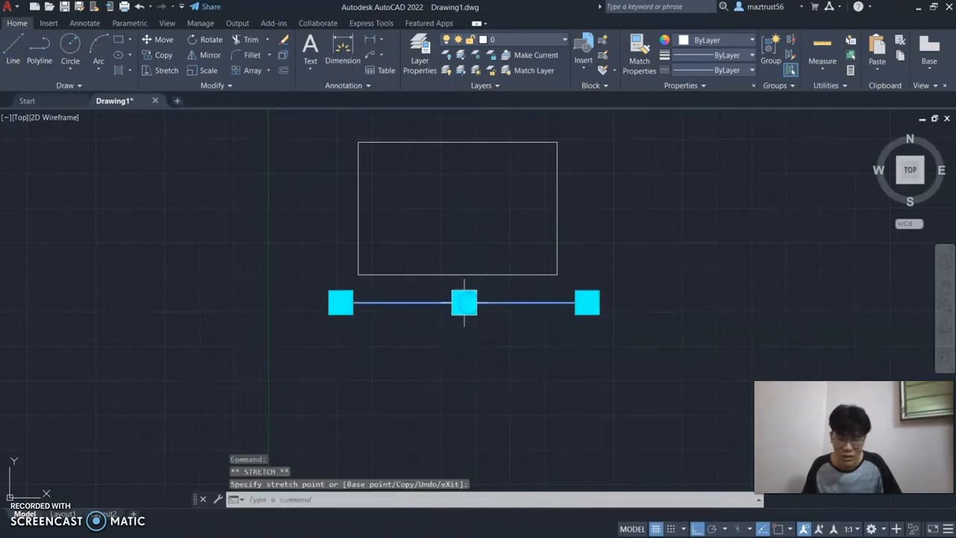
Release the line's grip, reopen Options (OP) and reduce Grip size to a moderate value
click(464, 303)
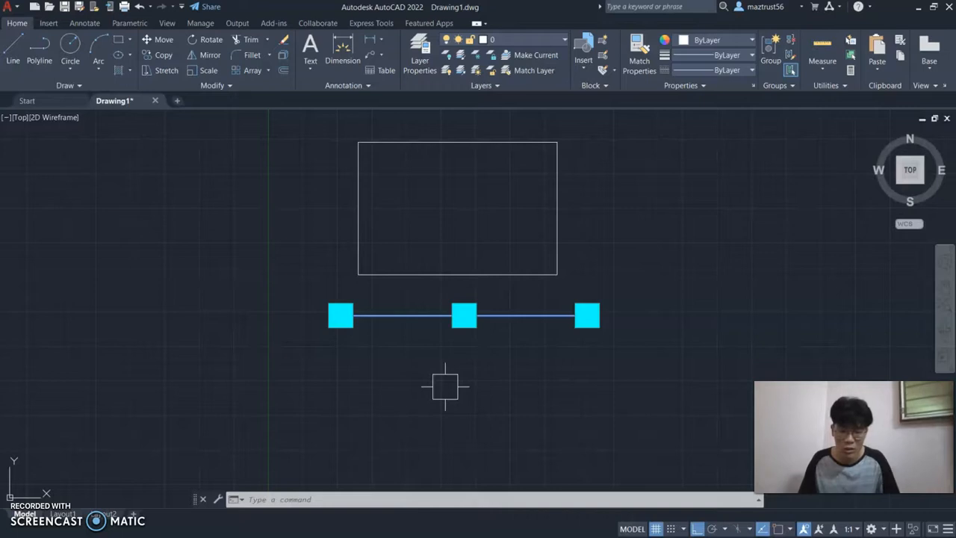
text(op)
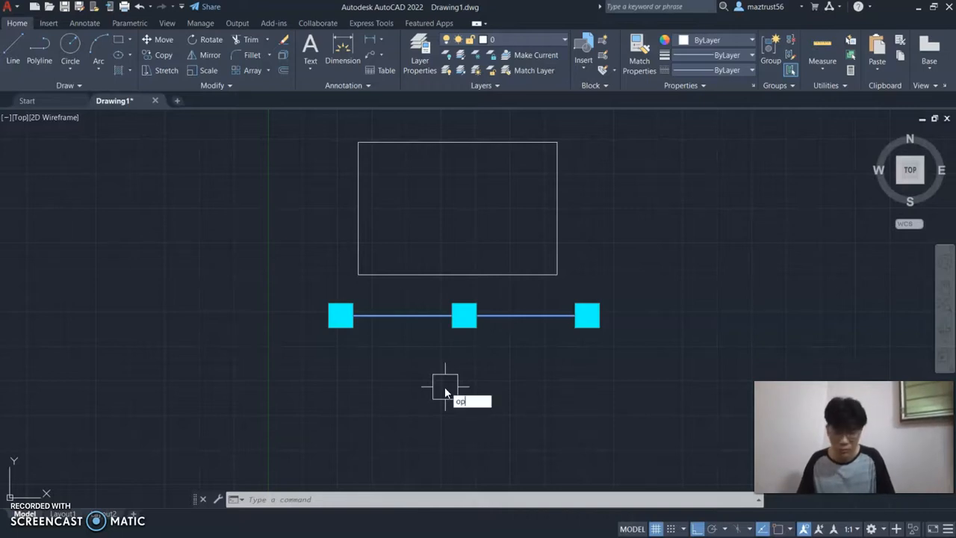
key(Return)
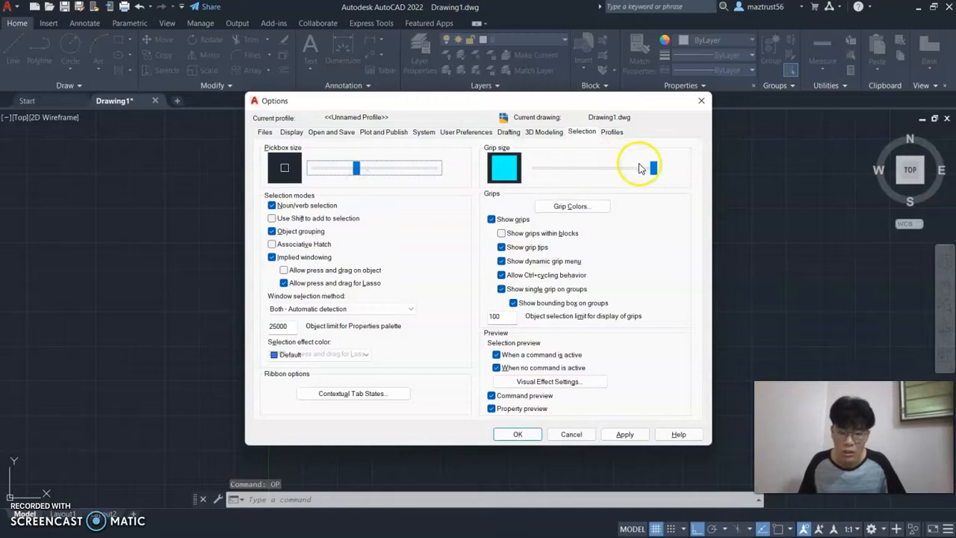
drag(654, 167, 576, 179)
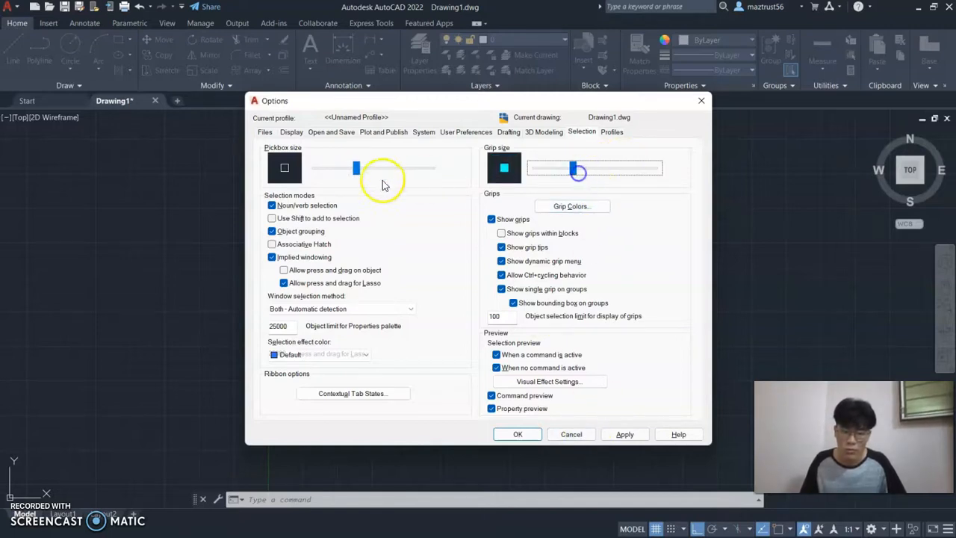
click(613, 132)
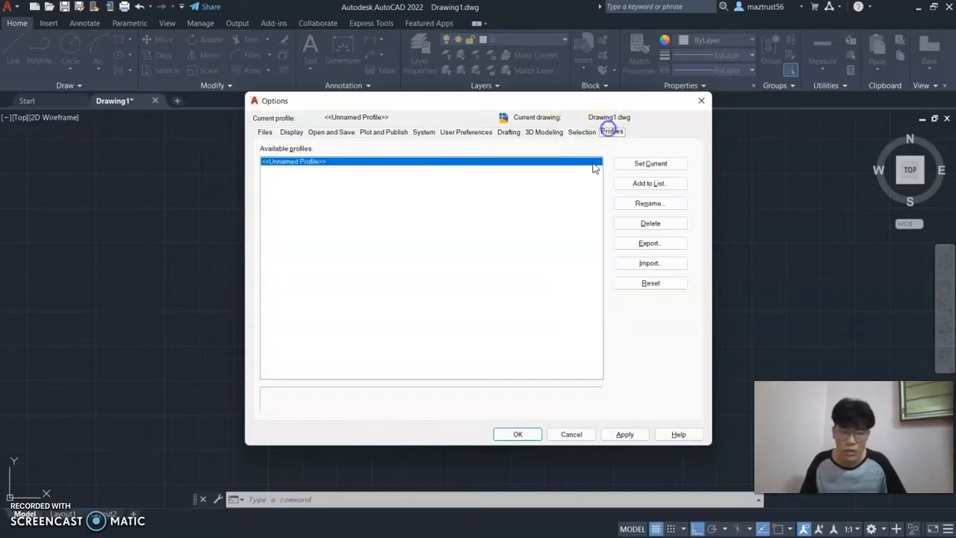
mouse_move(224, 198)
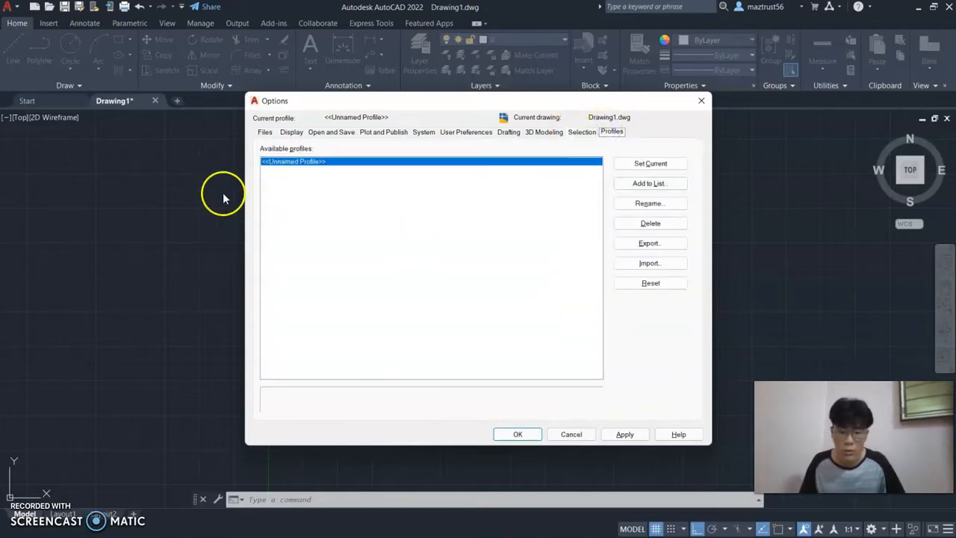
mouse_move(560, 206)
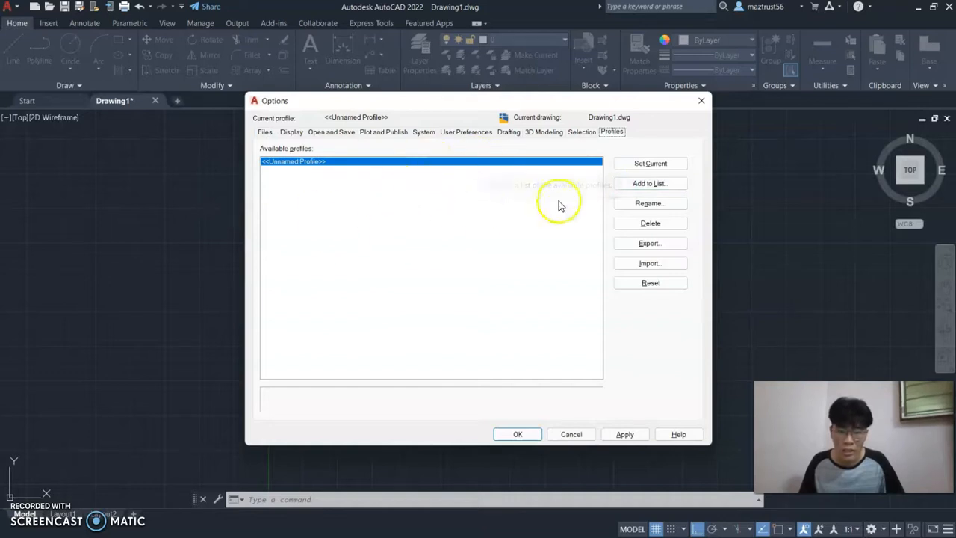
mouse_move(481, 194)
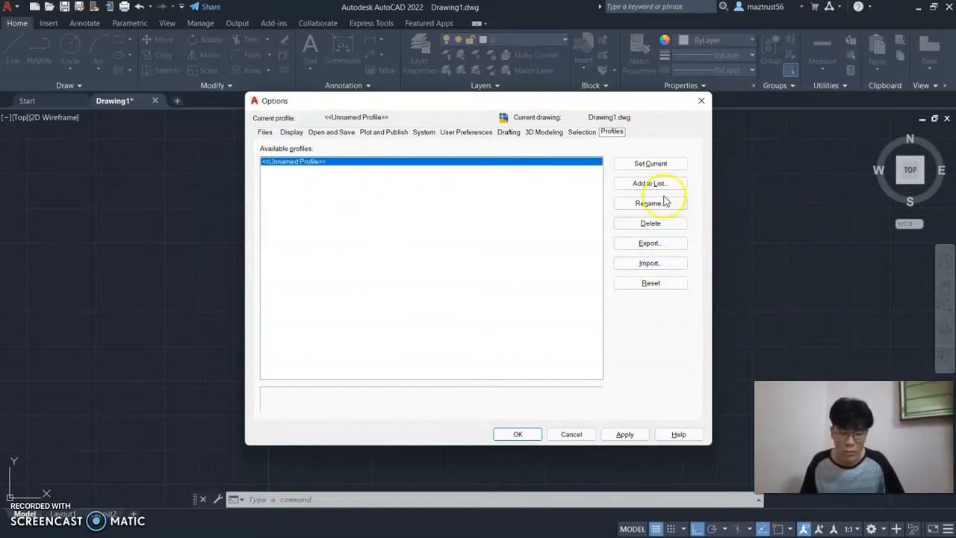
mouse_move(432, 207)
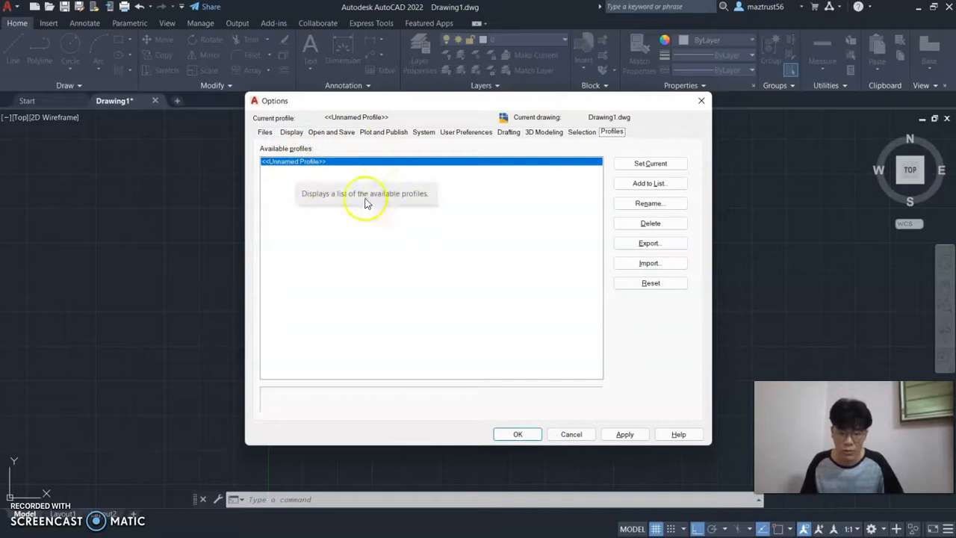
mouse_move(672, 337)
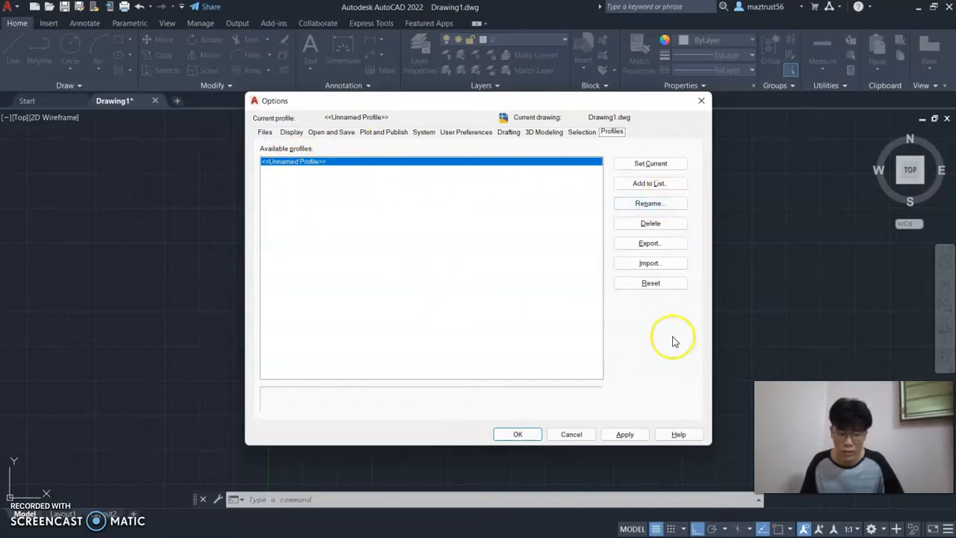
mouse_move(607, 312)
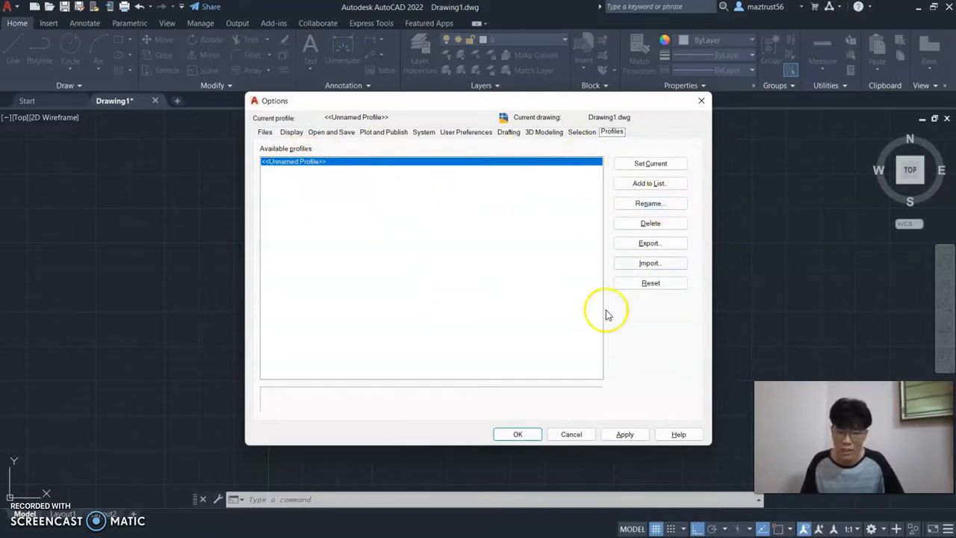
mouse_move(648, 183)
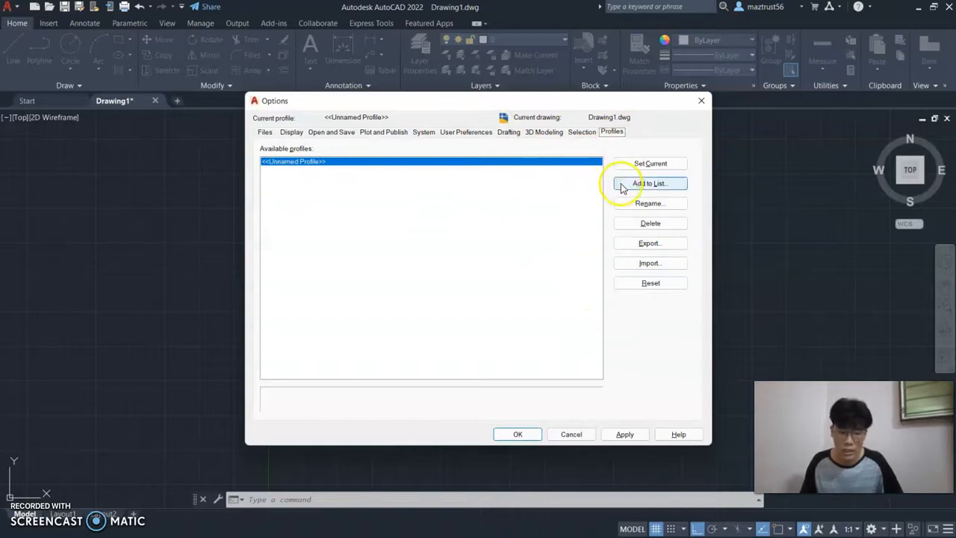
mouse_move(517, 434)
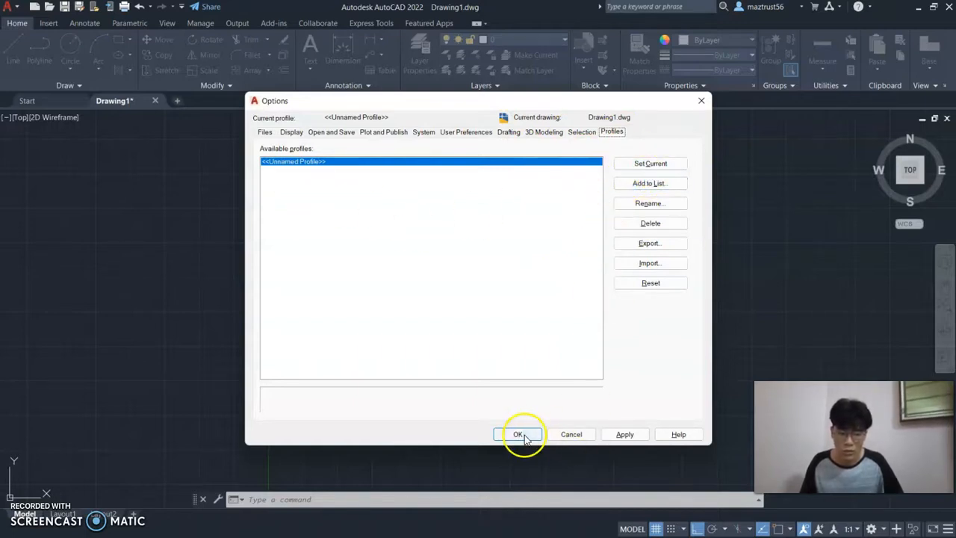
Accept the adjusted Options settings with OK and return to the drawing
click(517, 433)
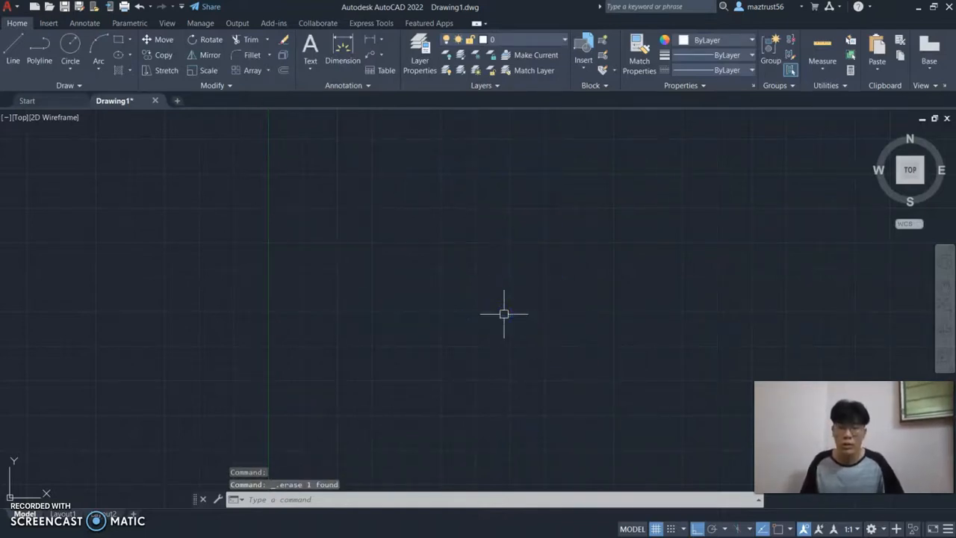
Bring up the Layer Properties Manager listing the drawing's four layers
click(418, 55)
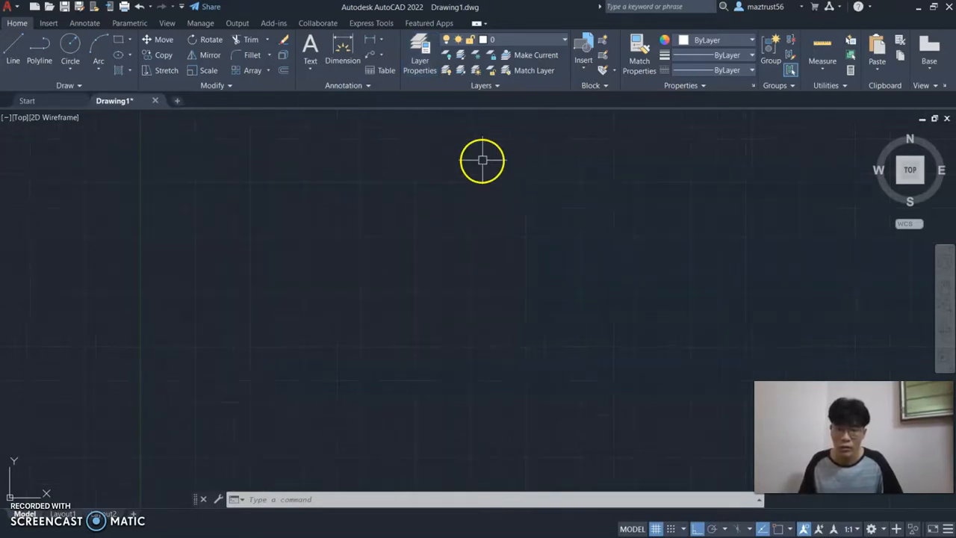
click(419, 53)
text(Mash)
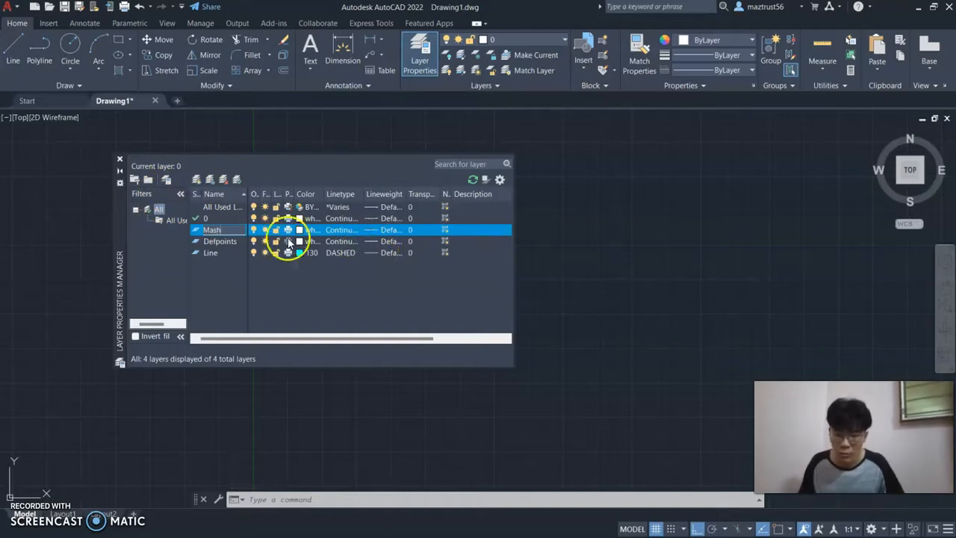
Set the Mesh layer's colour to blue (170) and bring up its linetype choices
click(287, 230)
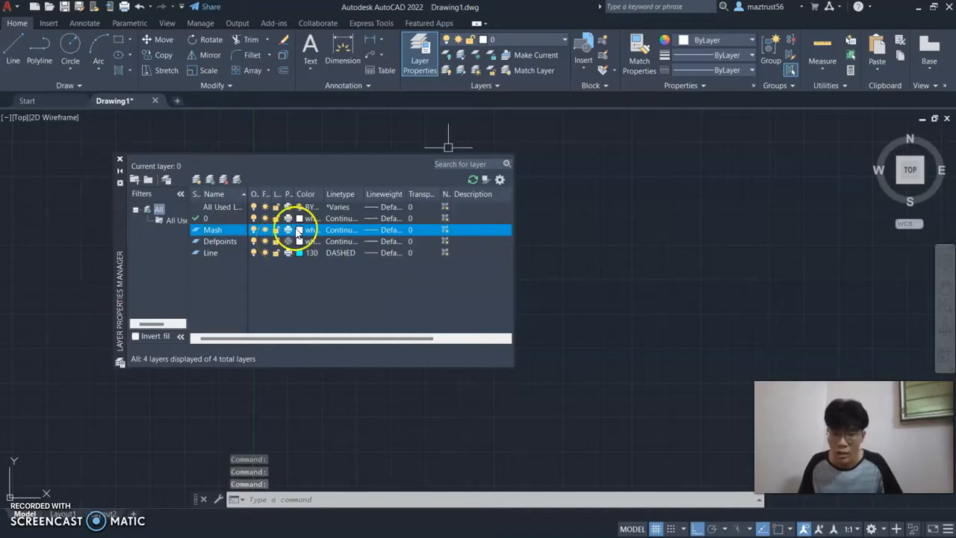
click(298, 230)
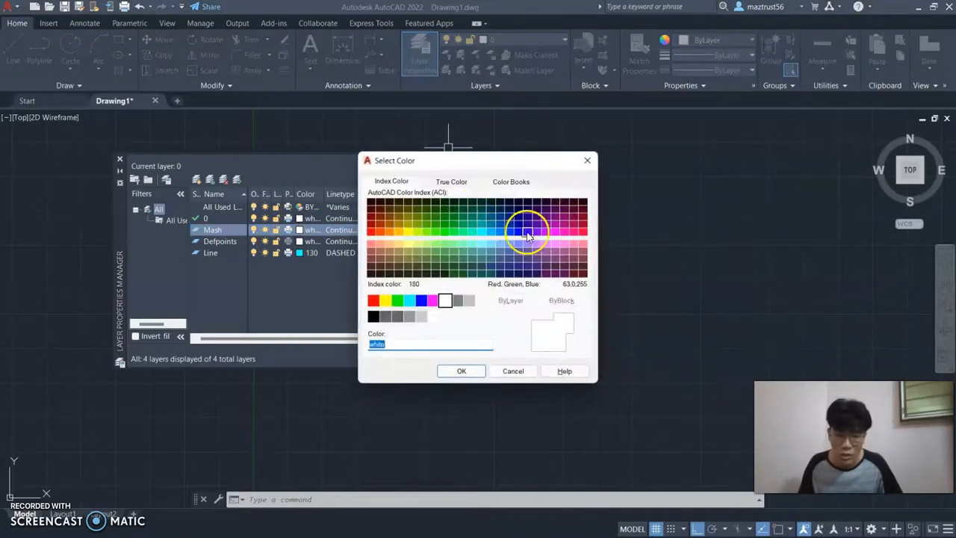
click(460, 371)
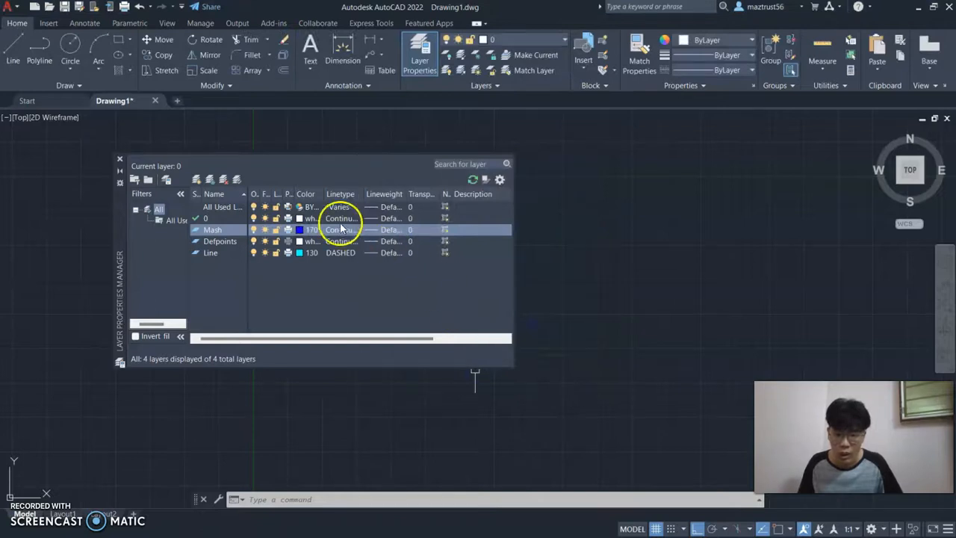
click(341, 230)
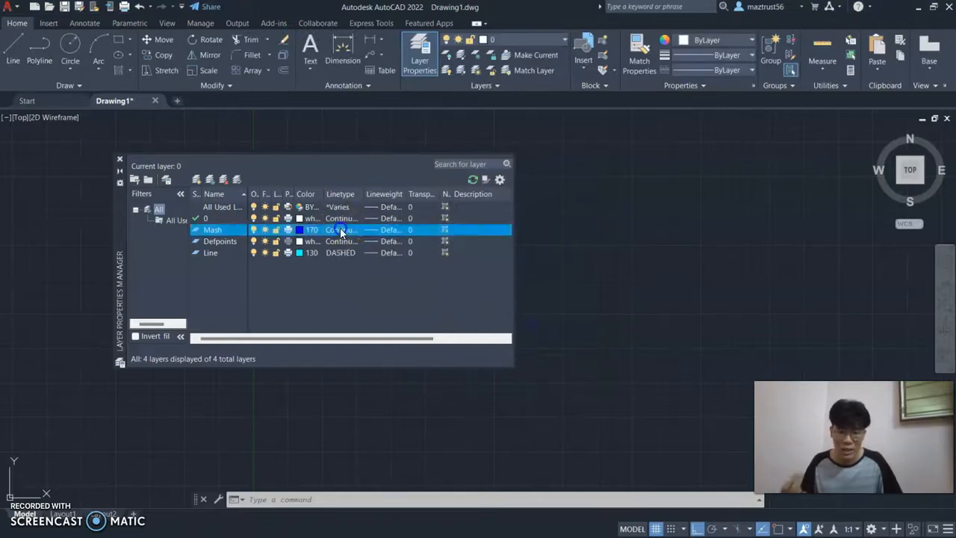
click(341, 230)
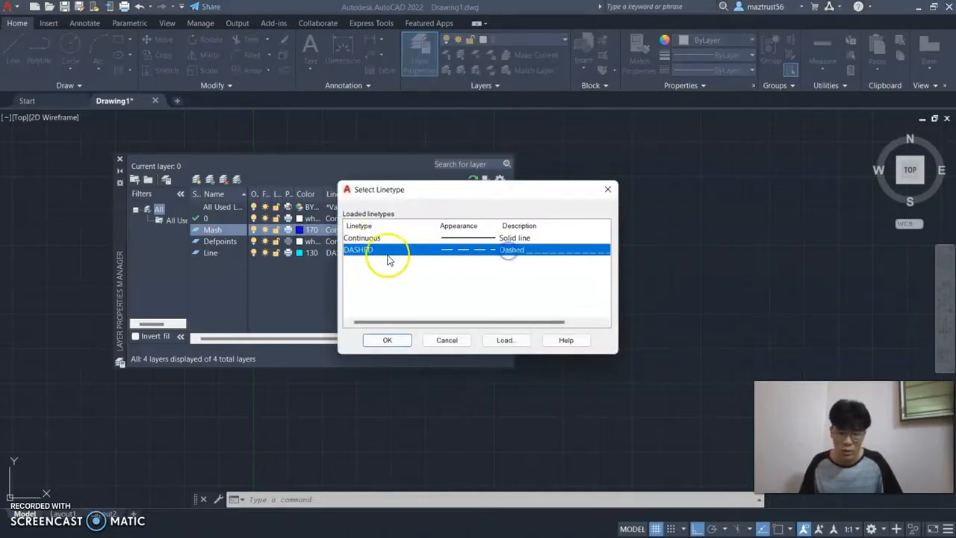
Load the ZIGZAG linetype and assign it to the Mesh layer
click(362, 238)
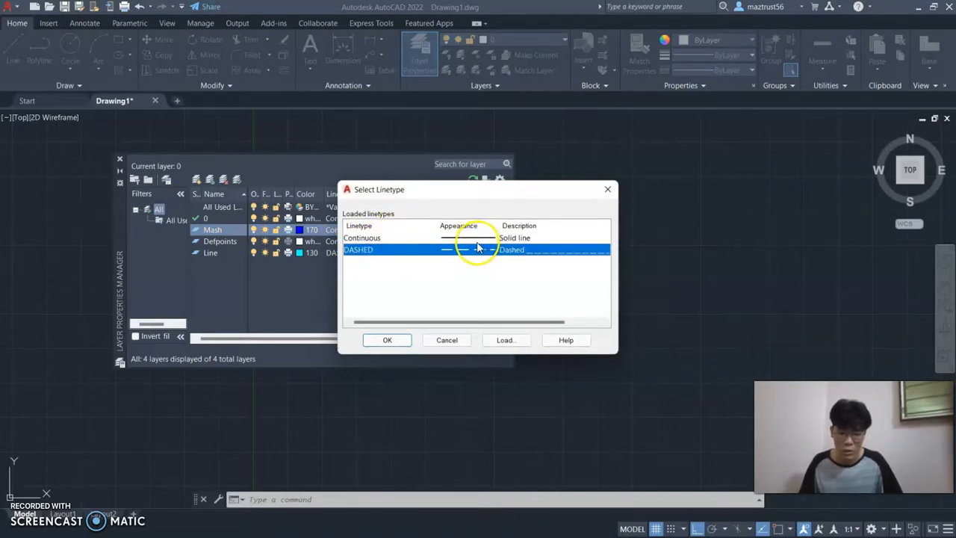
click(505, 340)
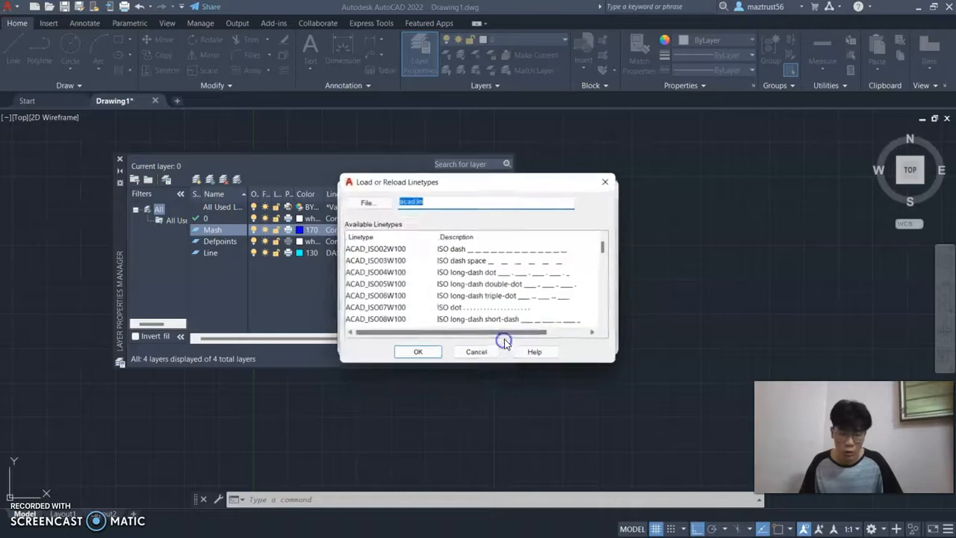
scroll(down, 3)
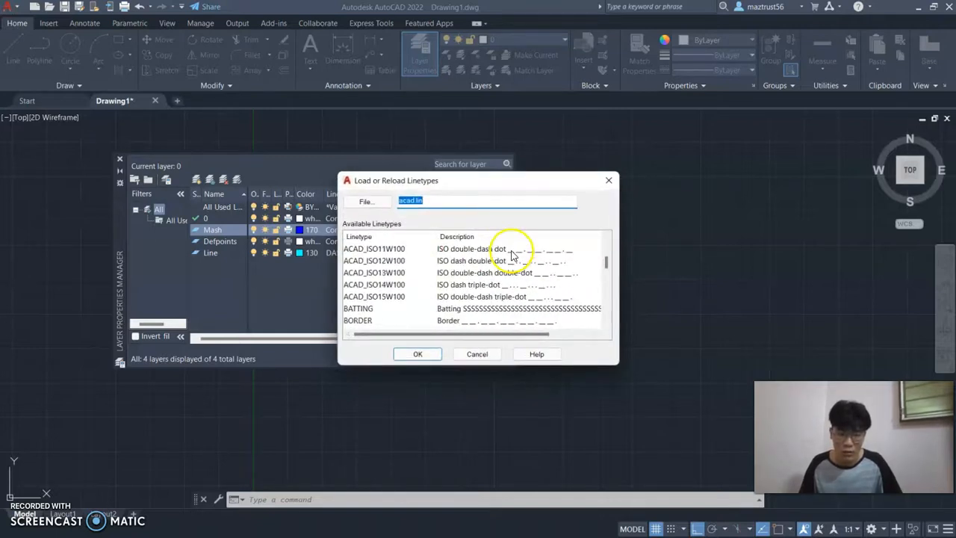
scroll(down, 3)
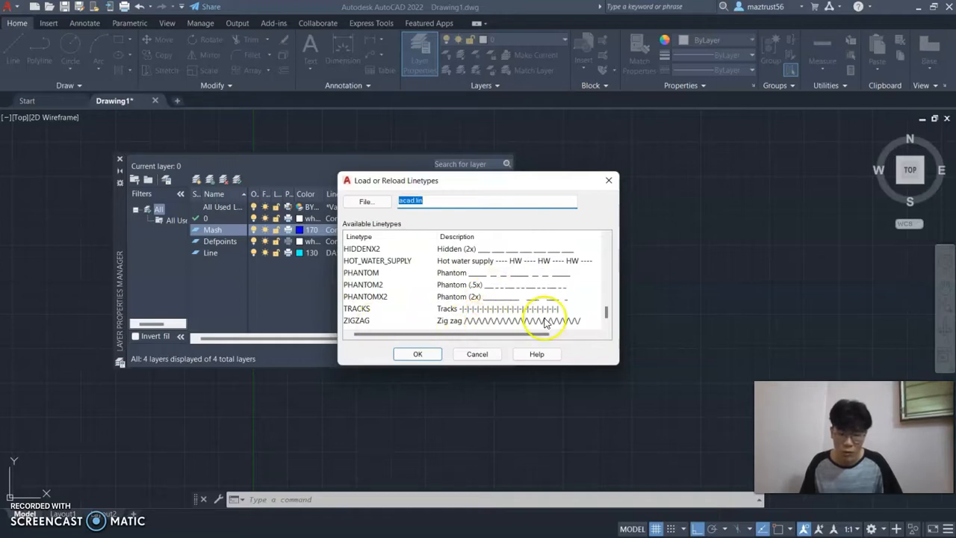
click(418, 354)
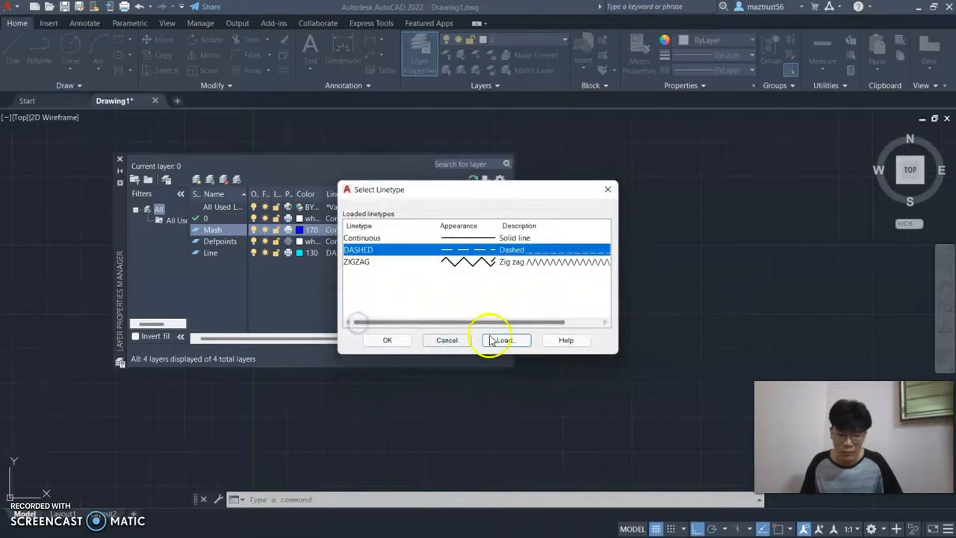
click(387, 341)
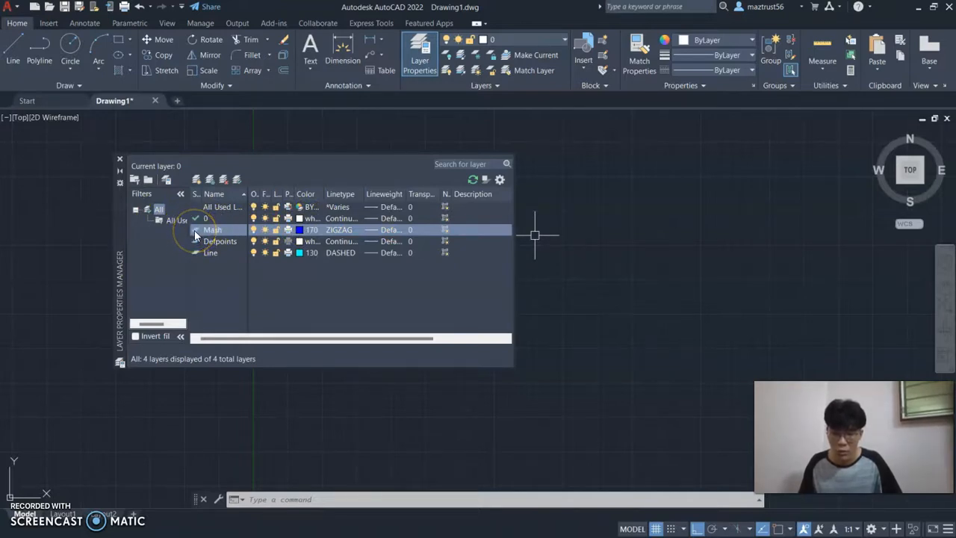
Make Mesh the current layer and close the Layer Properties Manager
double_click(212, 230)
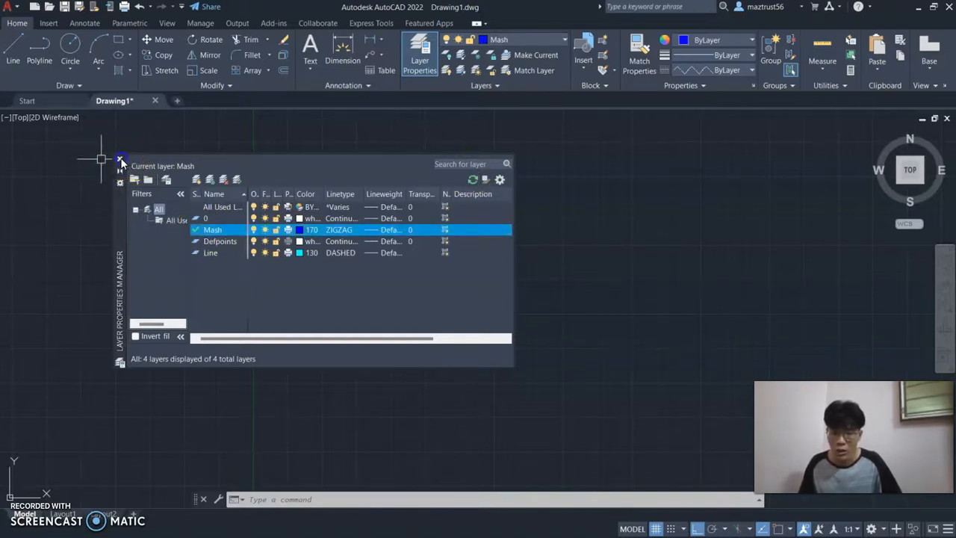
click(121, 158)
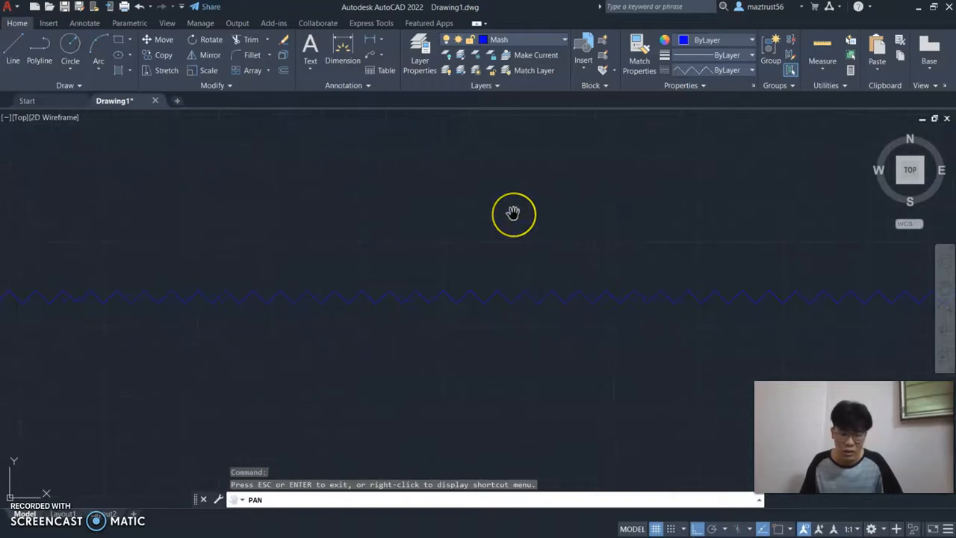
Pan and zoom until the blue zigzag rectangle and line are fully in view
key(Escape)
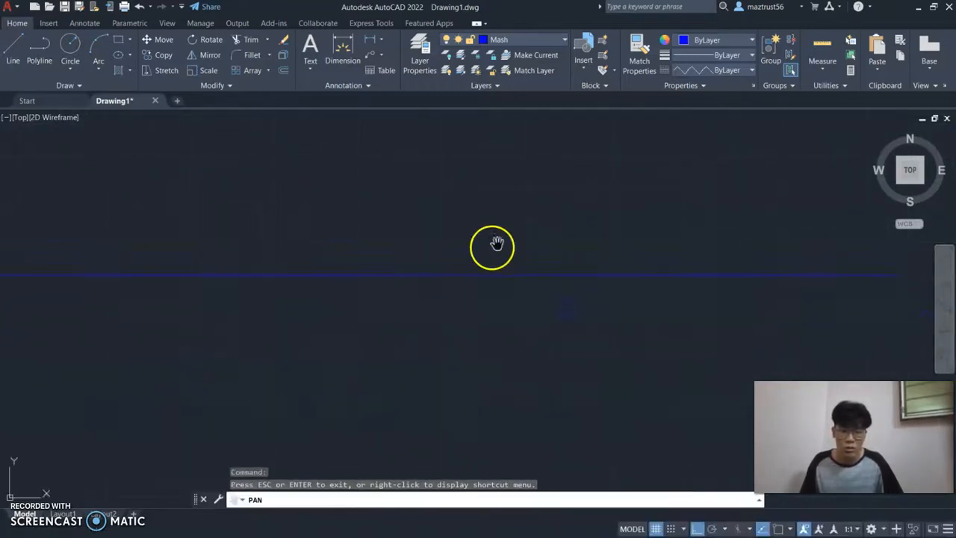
drag(492, 247, 476, 179)
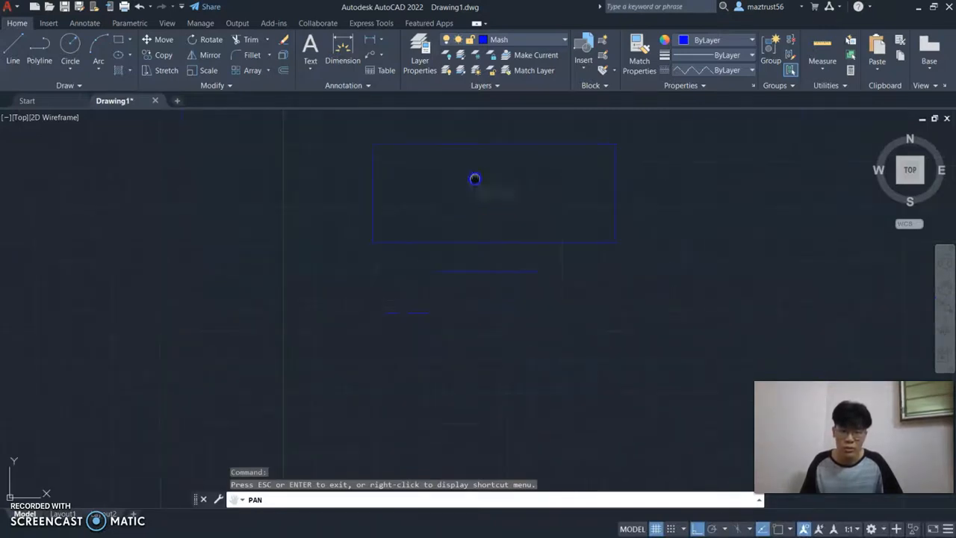
drag(476, 180, 490, 316)
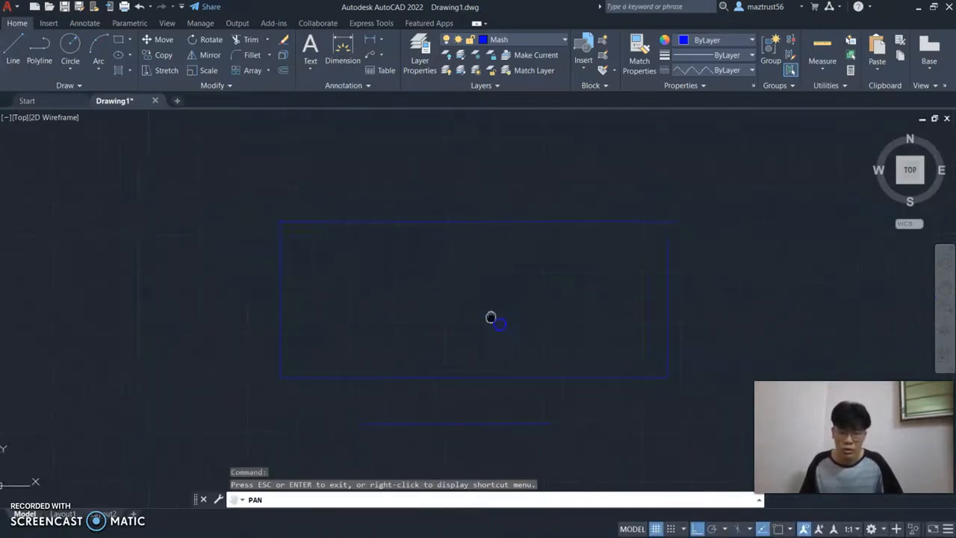
drag(490, 317, 482, 266)
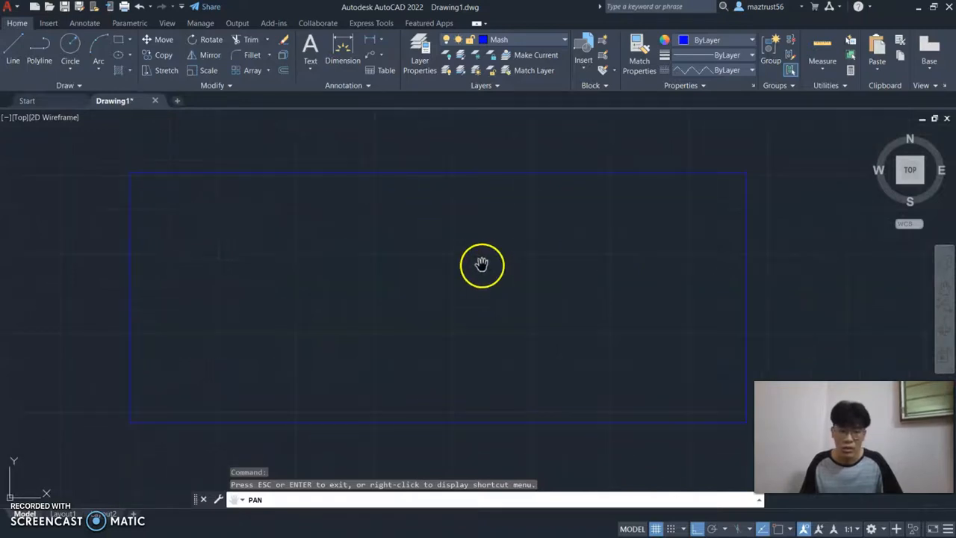
drag(481, 266, 550, 261)
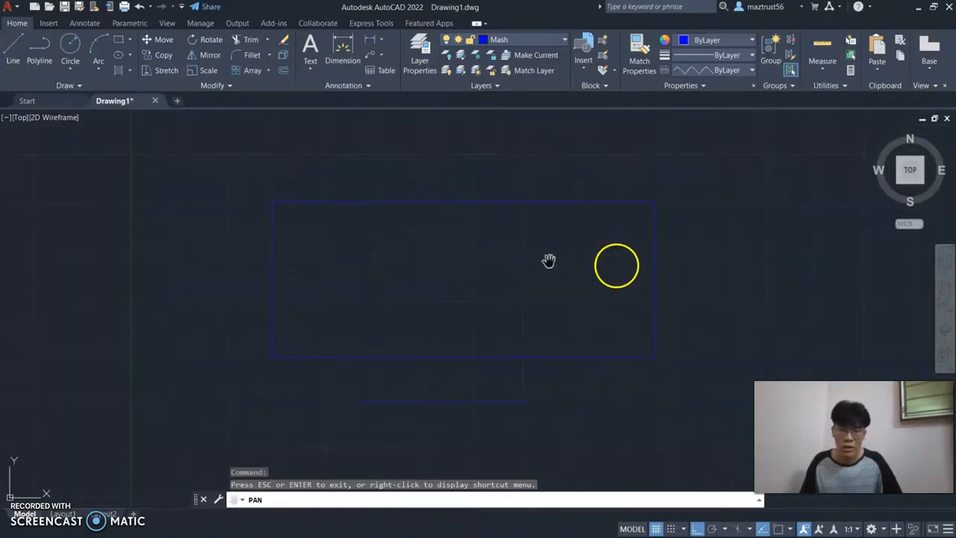